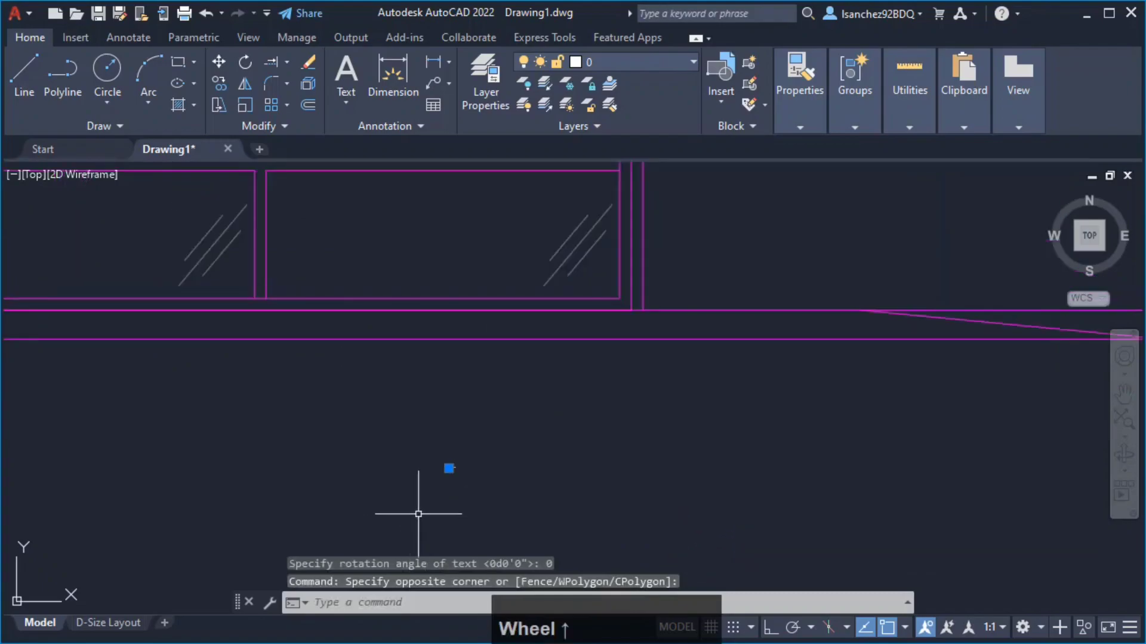
mouse_move(467, 494)
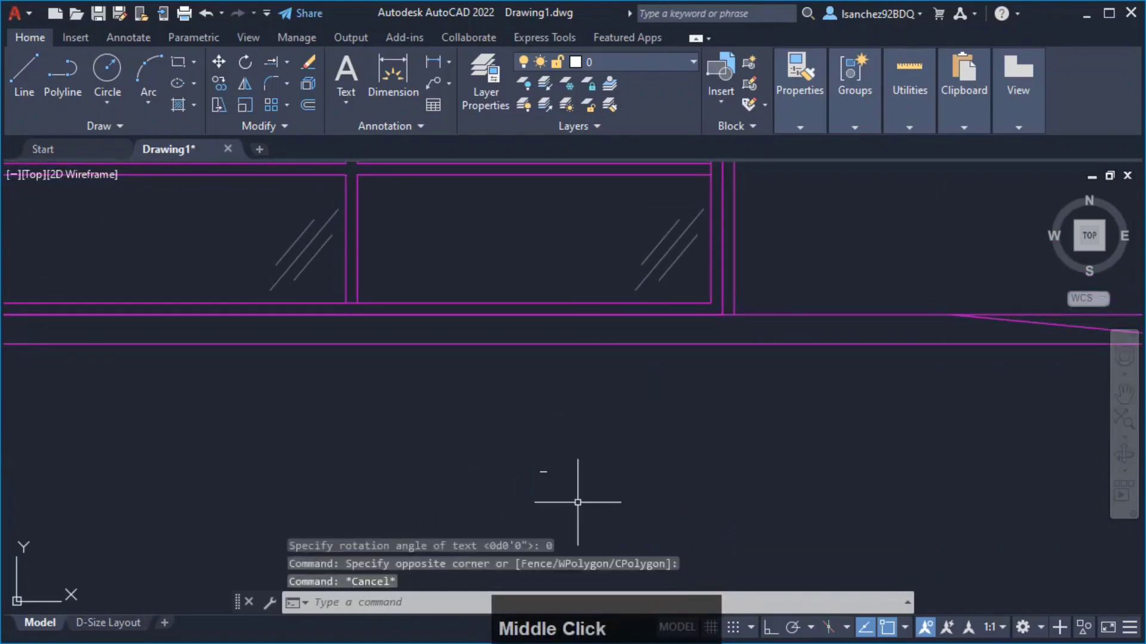
Find the 1/4"=1'-0" row in the scale factors PDF and read its factor, 48
click(585, 497)
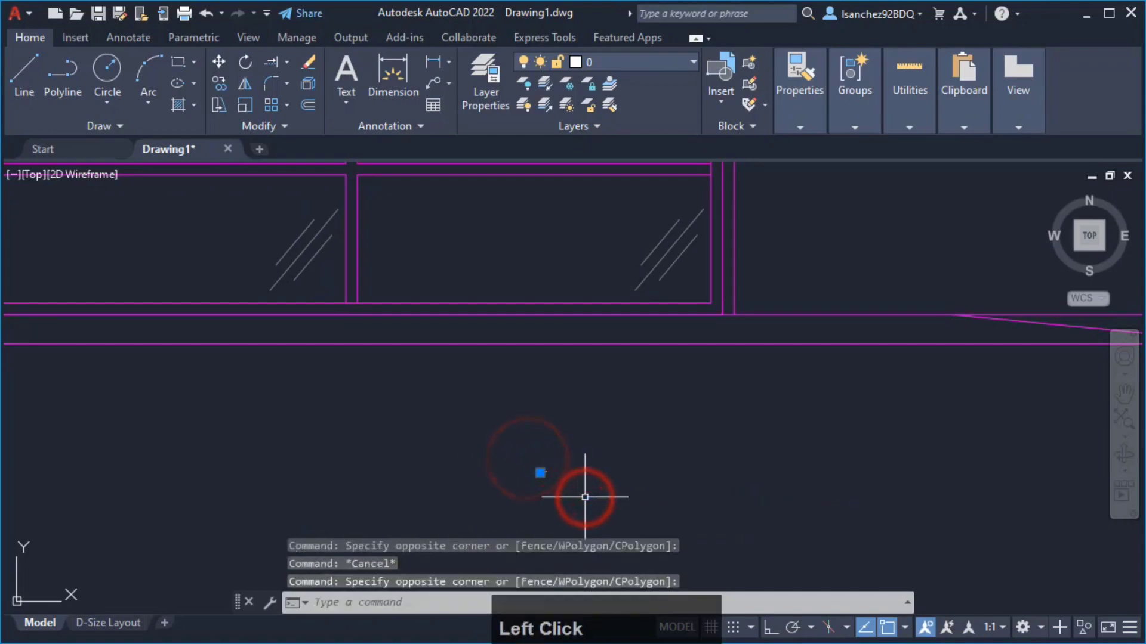
click(585, 497)
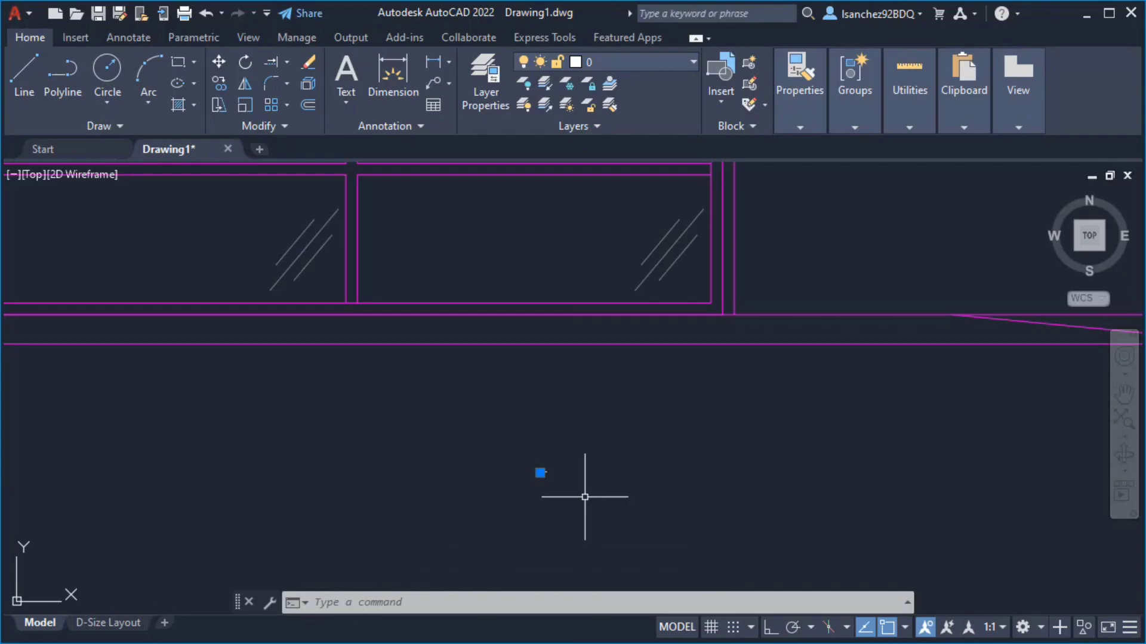
scroll(down, 3)
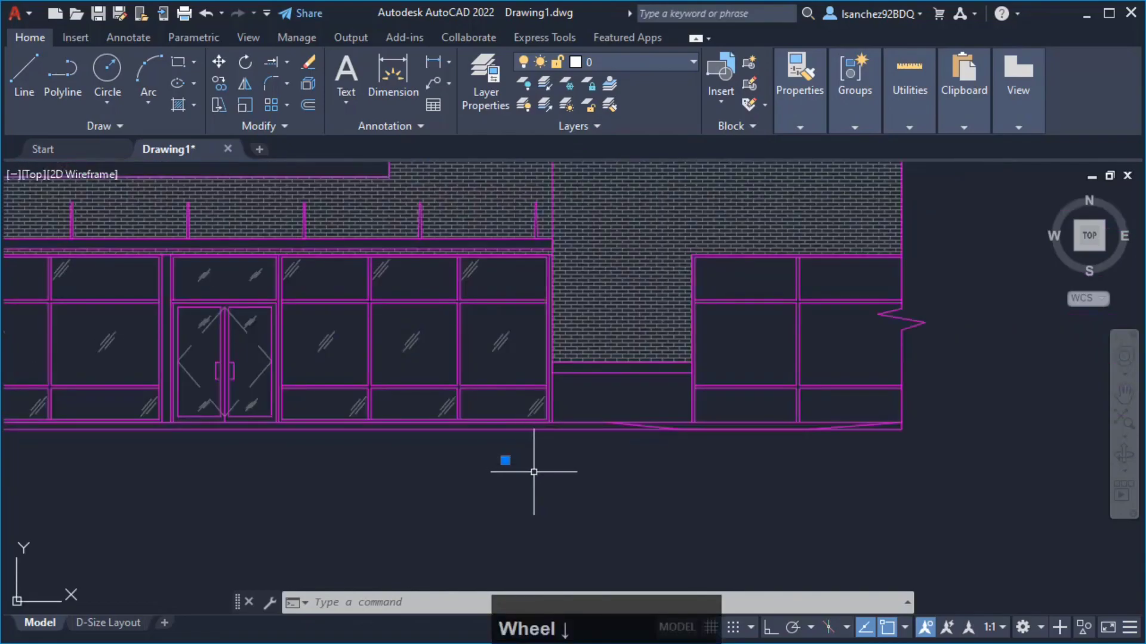
drag(534, 471, 597, 503)
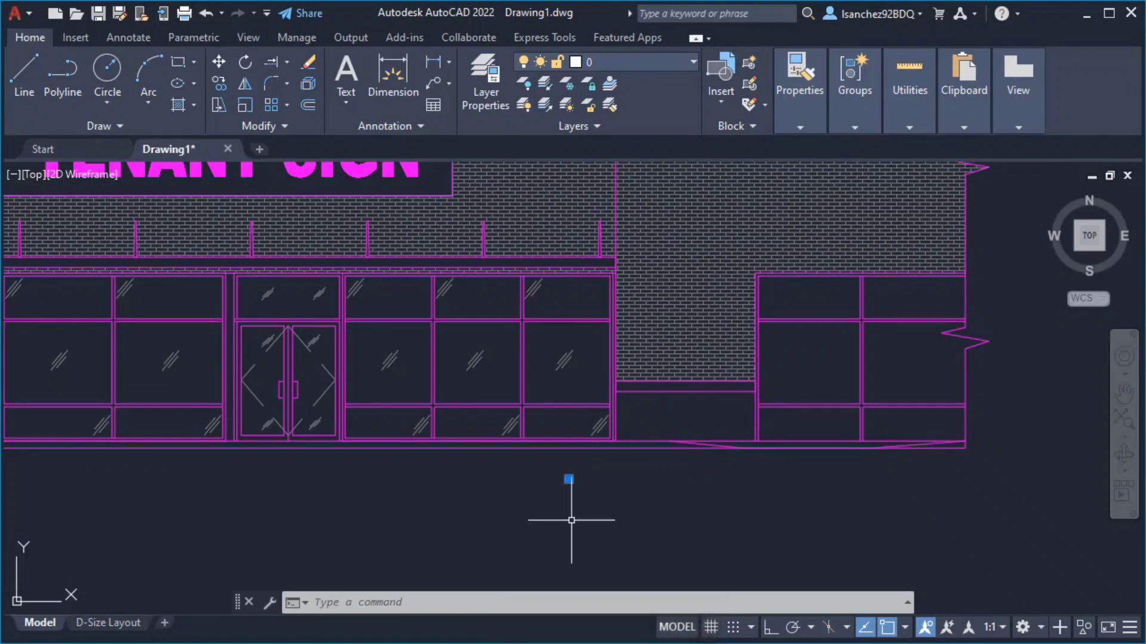
mouse_move(679, 585)
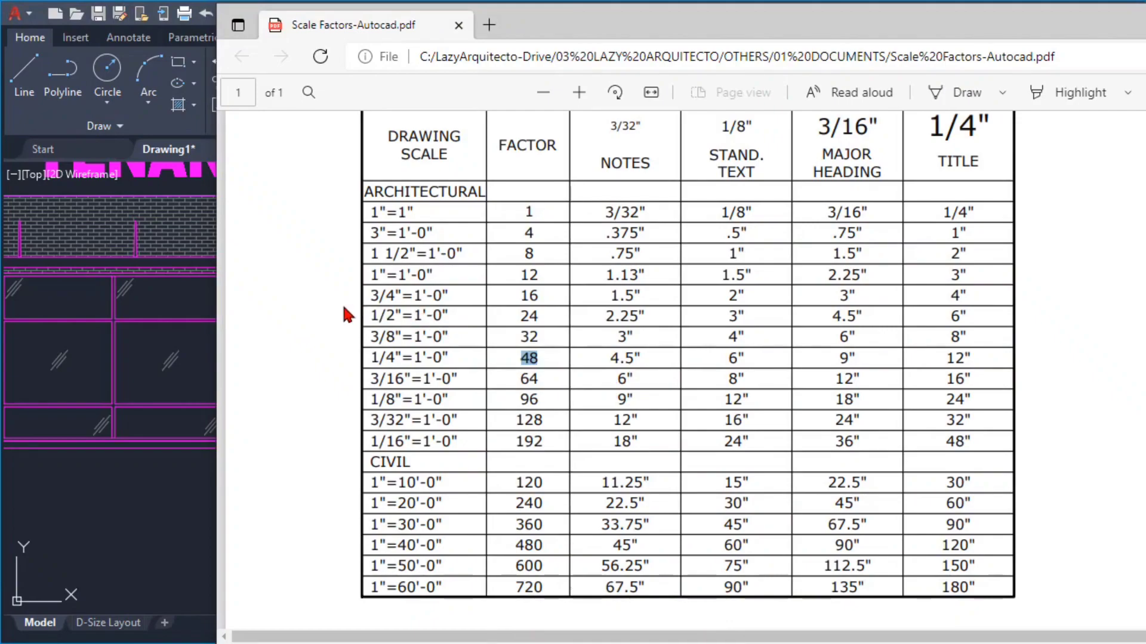
scroll(down, 3)
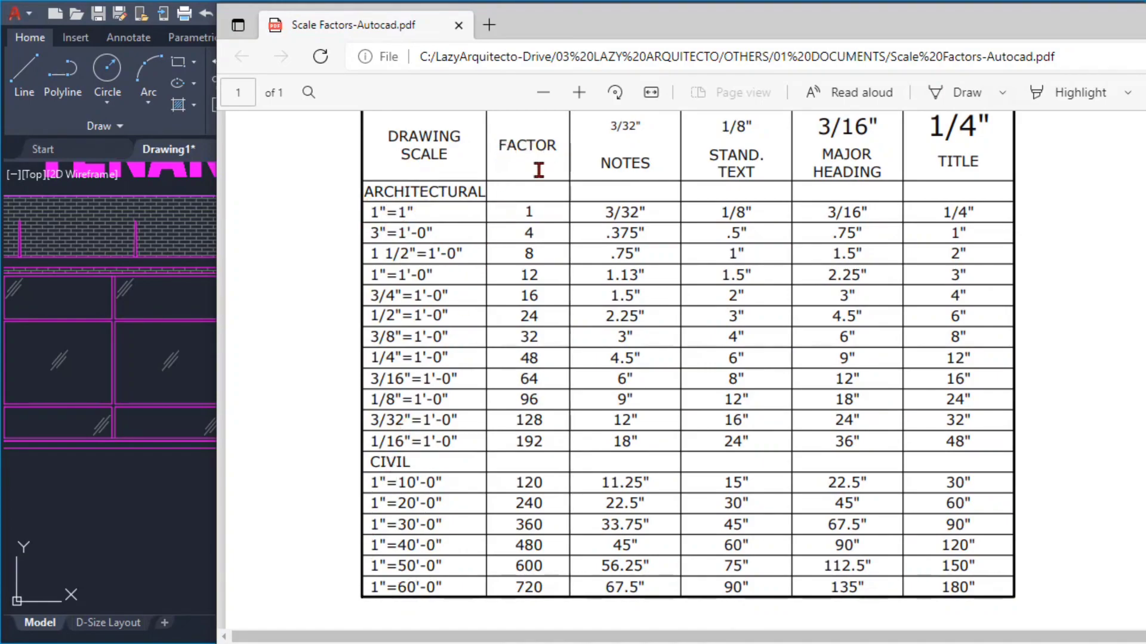
mouse_move(399, 236)
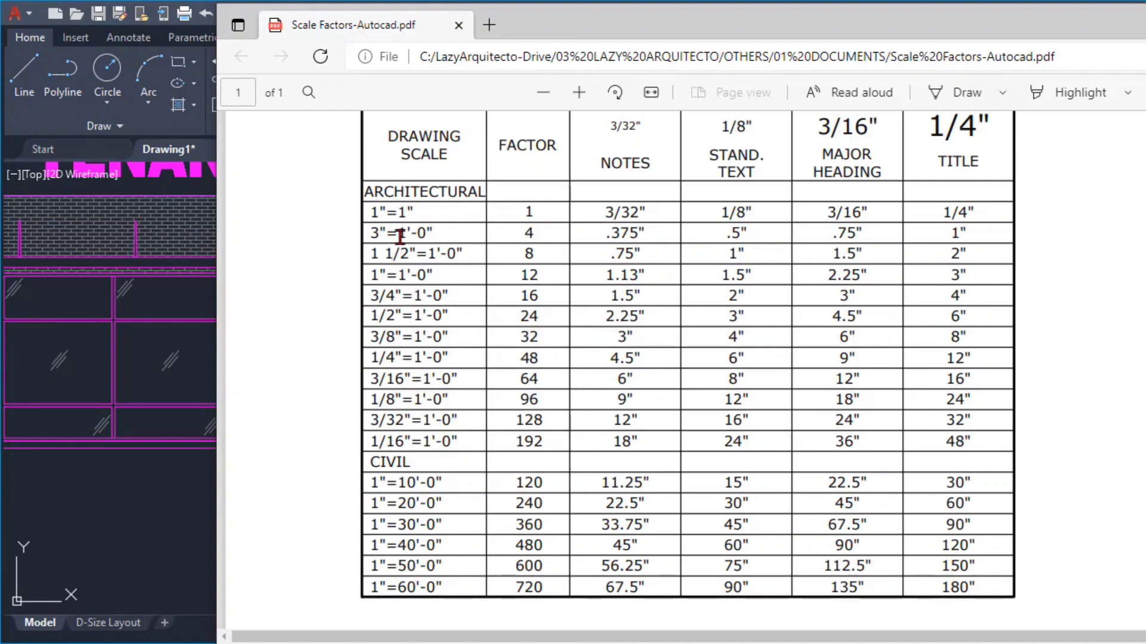
mouse_move(156, 530)
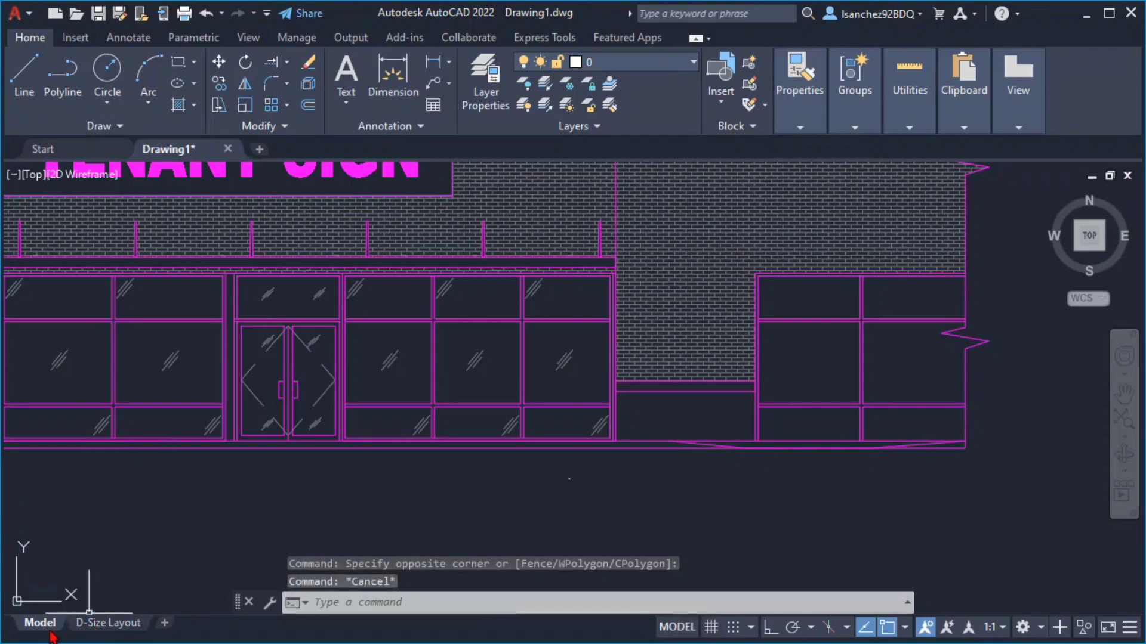
Show the D-Size Layout sheet and zoom in on the storefront elevation viewport
click(108, 622)
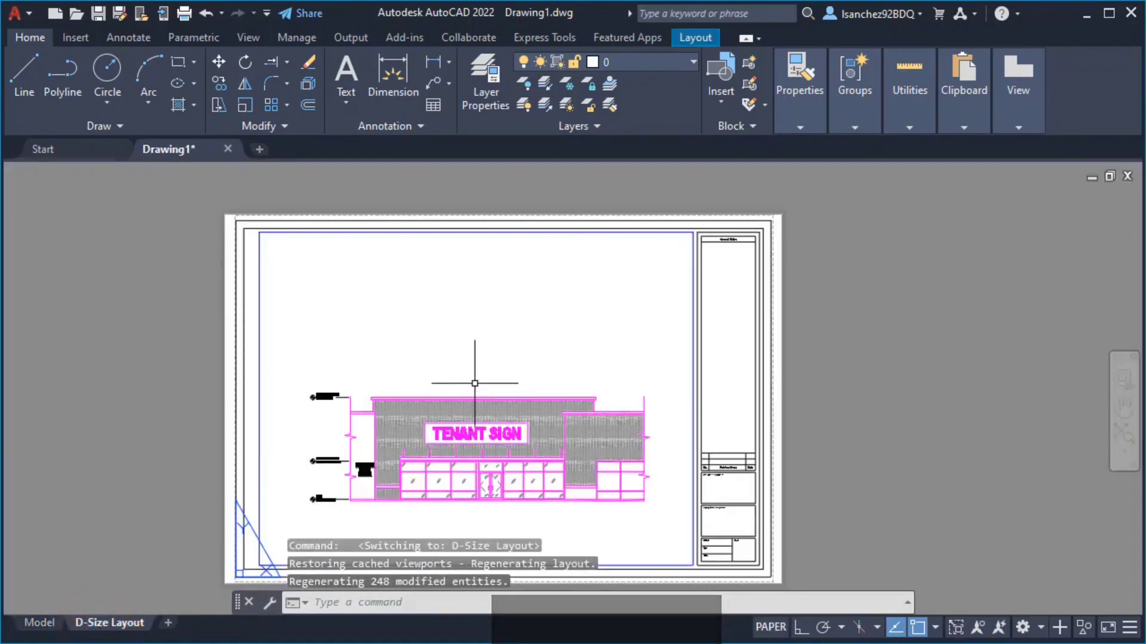
mouse_move(450, 351)
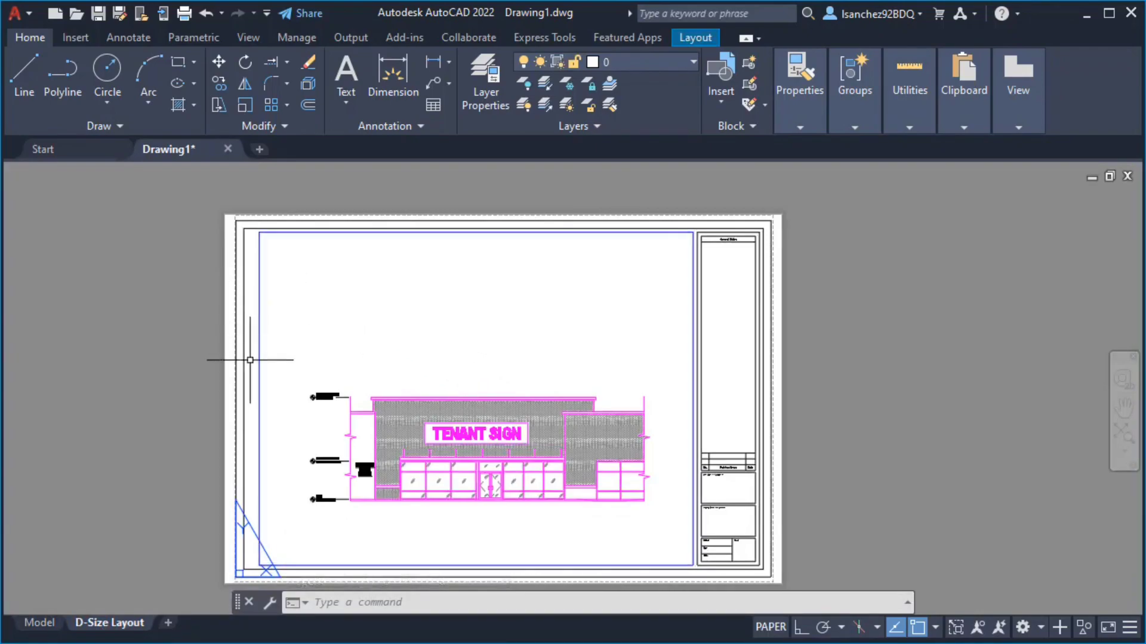
mouse_move(225, 580)
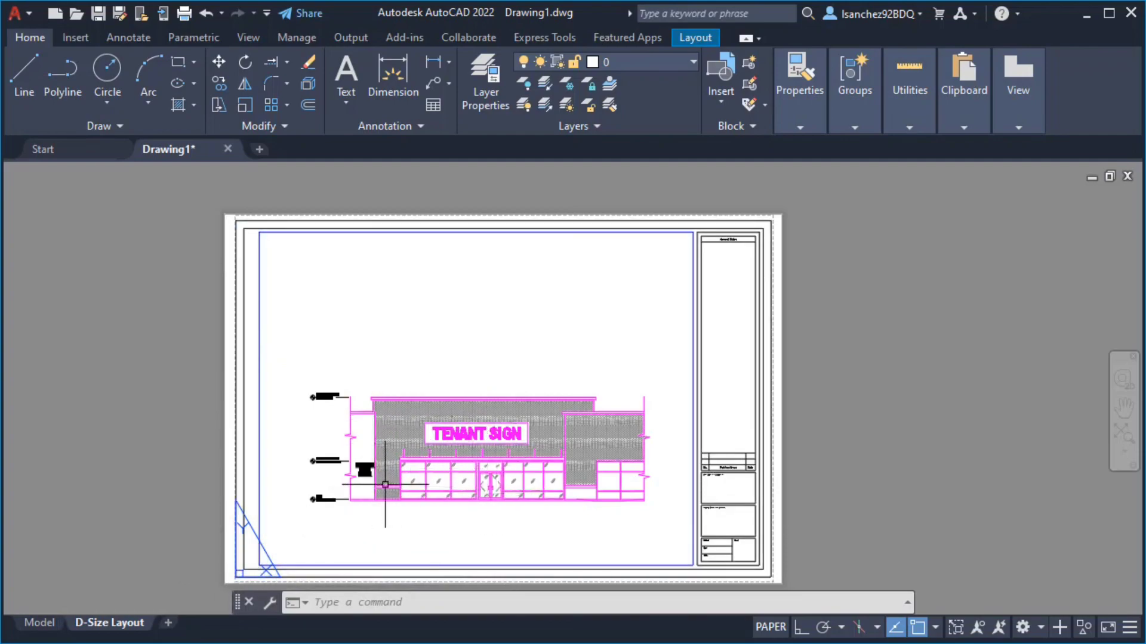
scroll(up, 3)
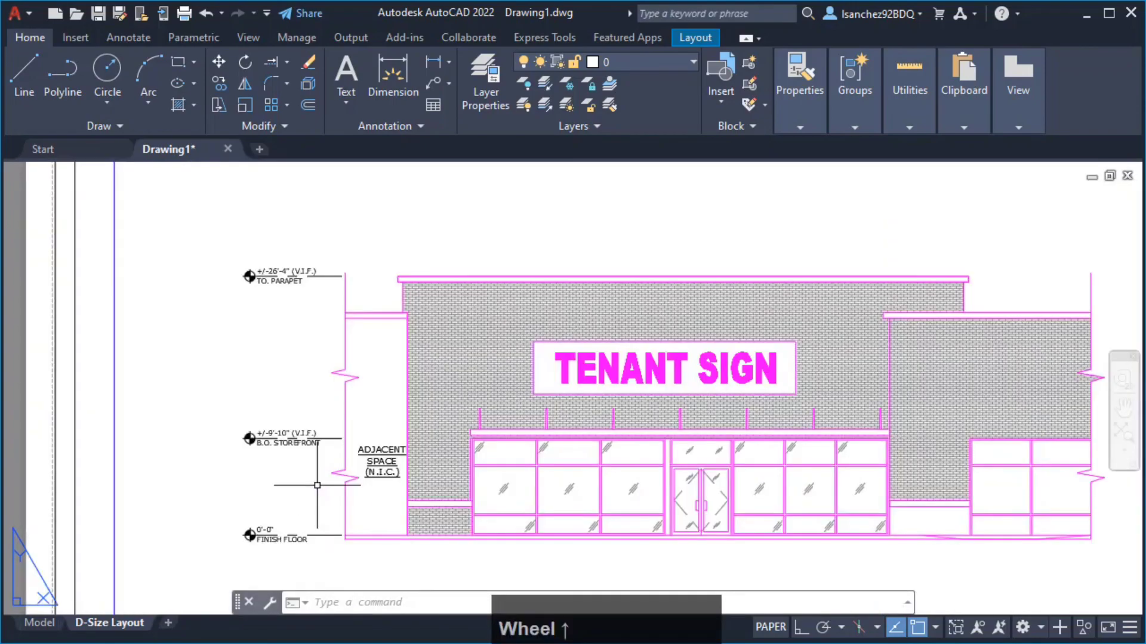
scroll(up, 3)
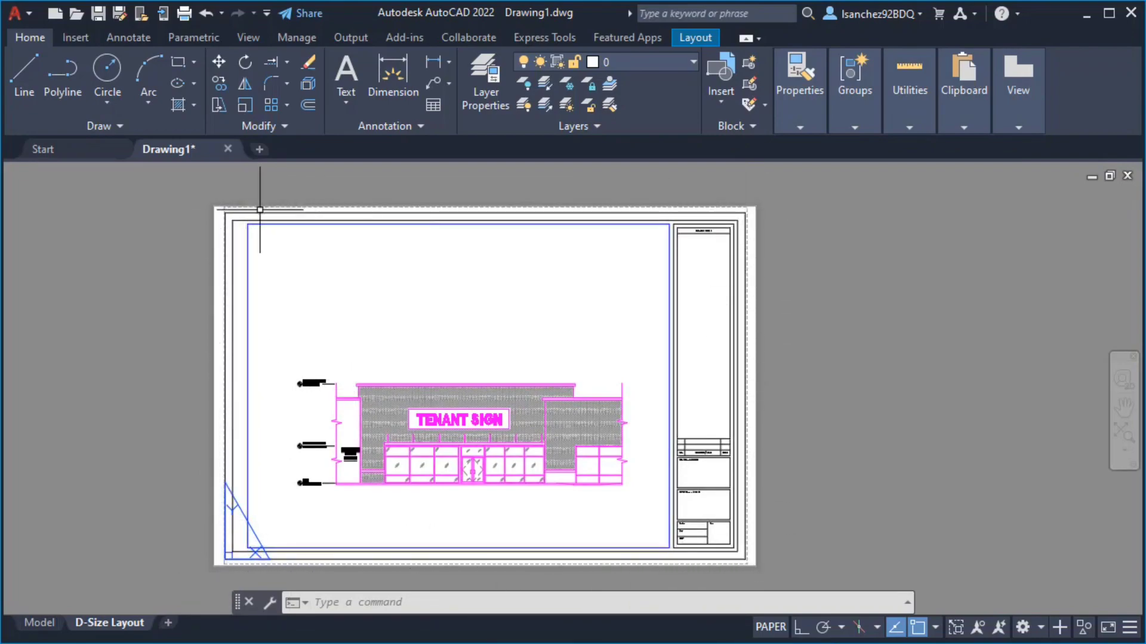
mouse_move(455, 419)
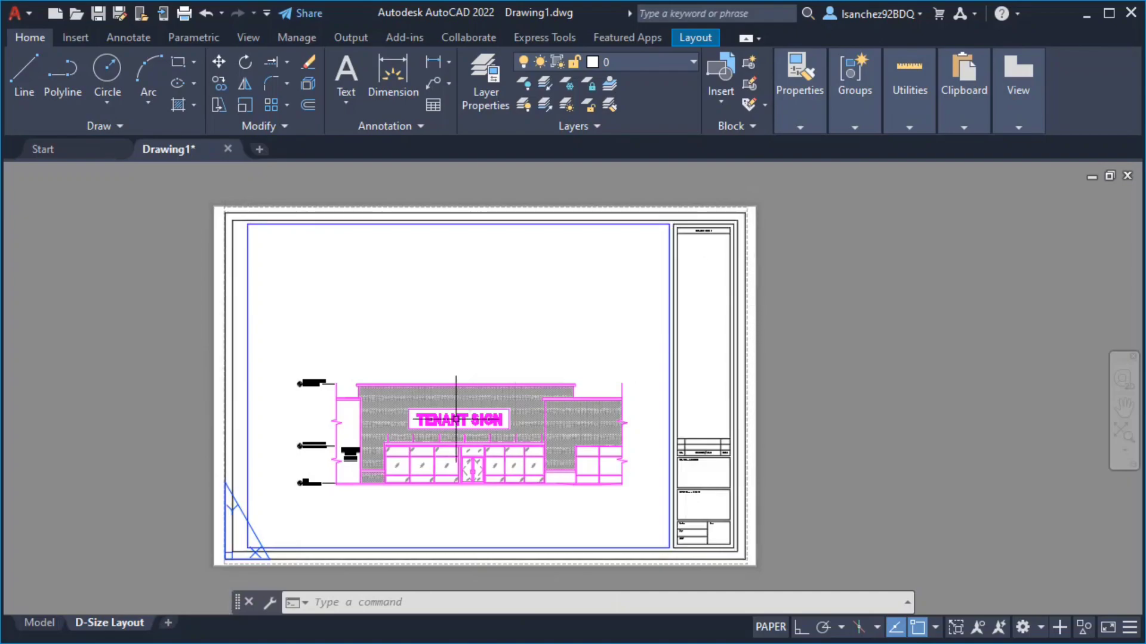
right_click(110, 622)
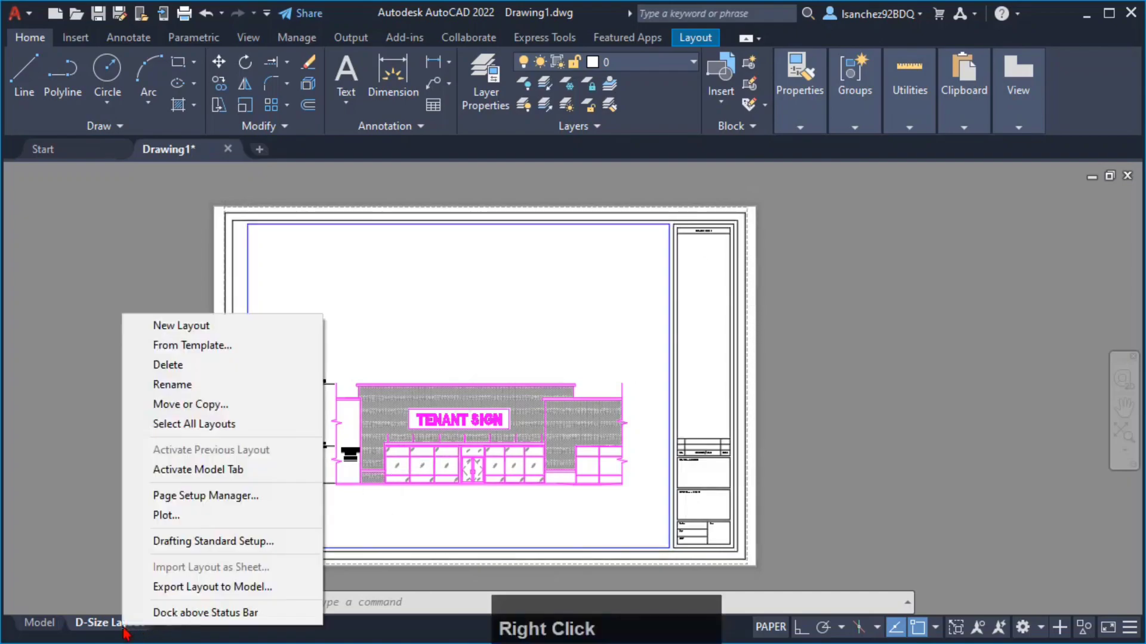
mouse_move(192, 512)
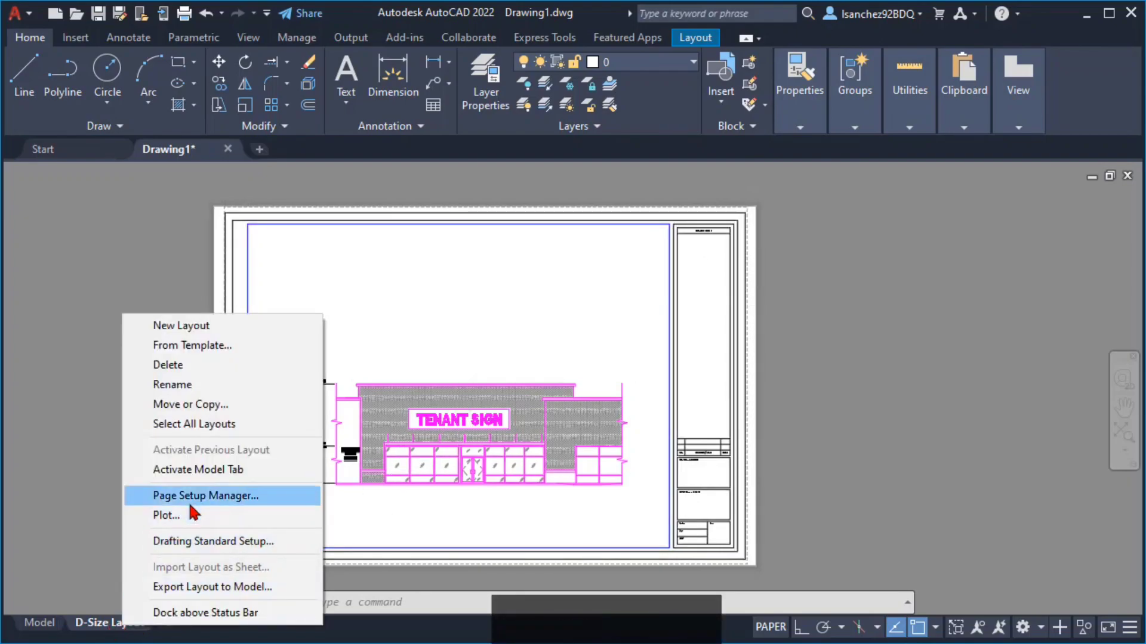
click(205, 495)
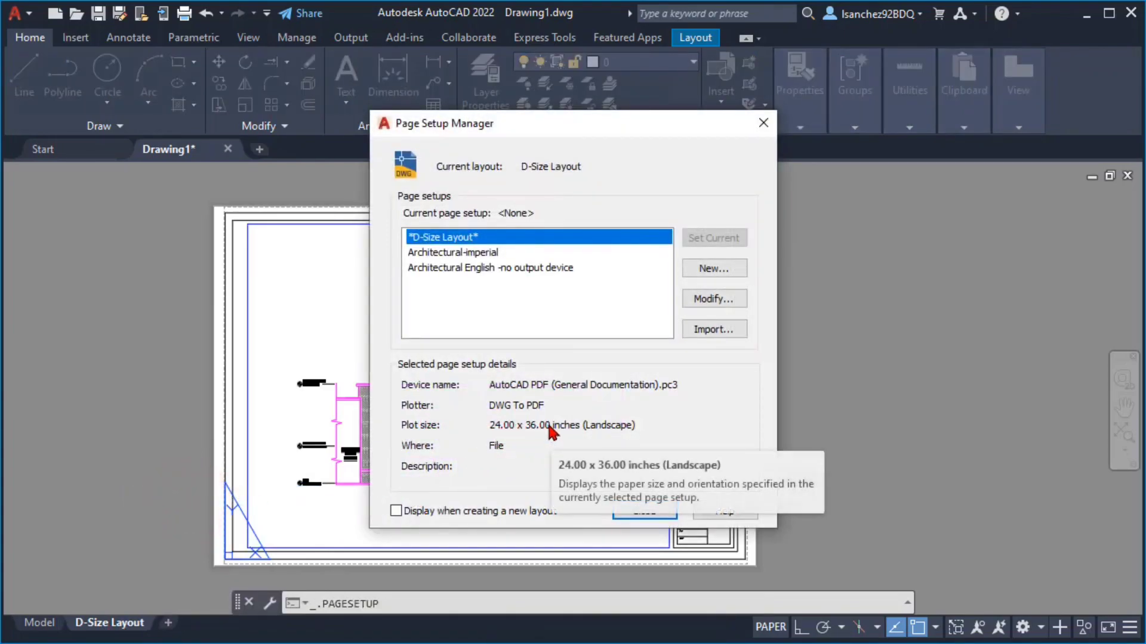
click(643, 511)
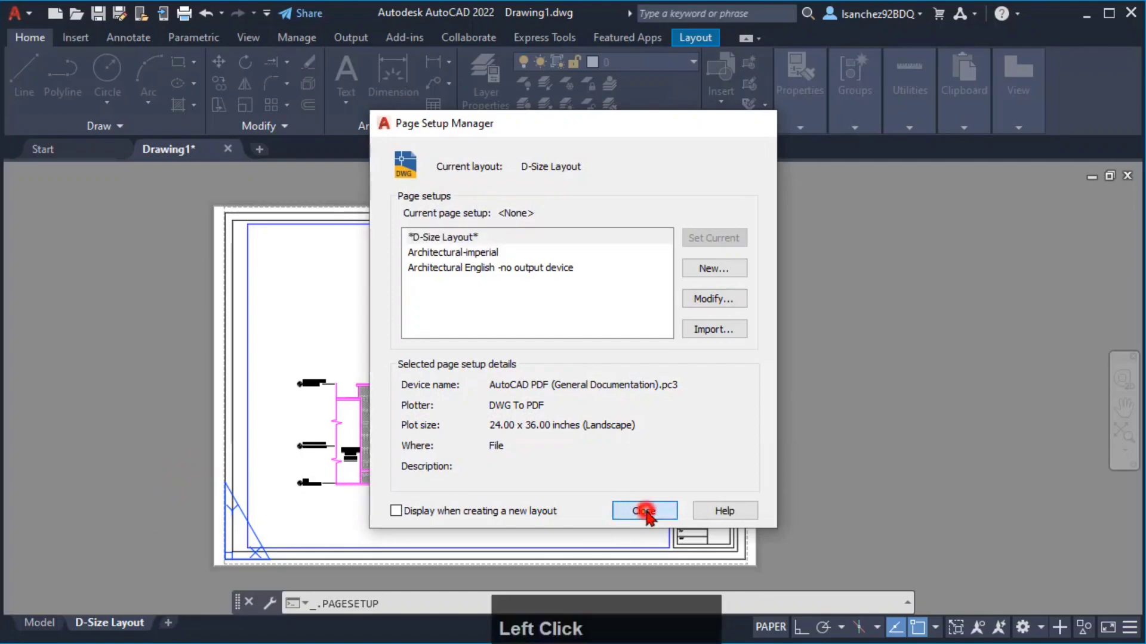
click(642, 510)
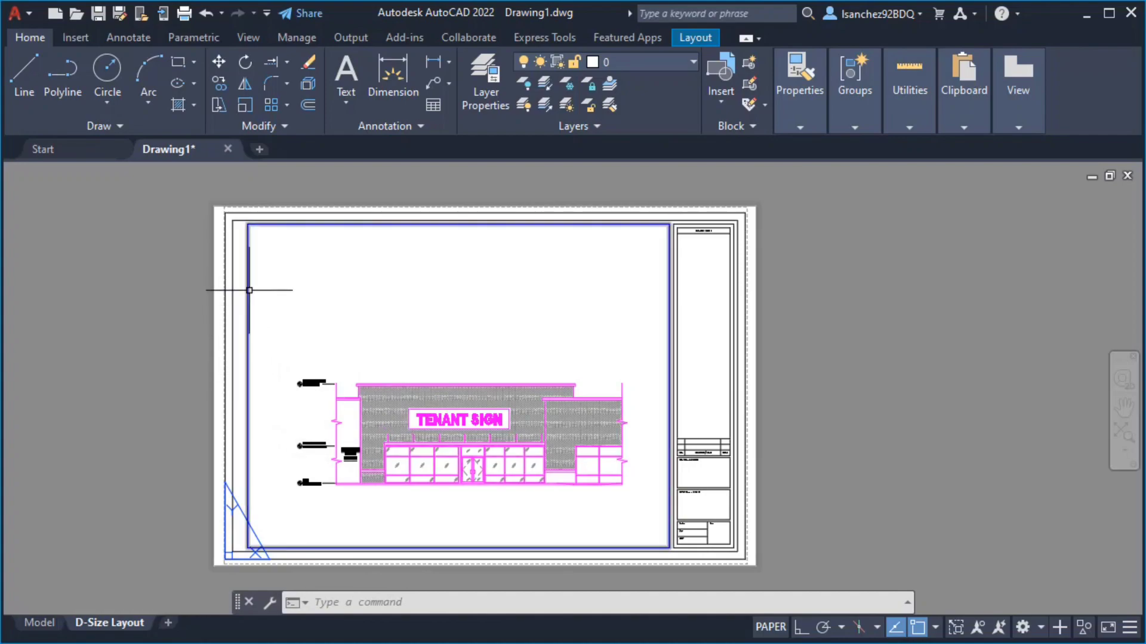
Unlock the elevation viewport and change its scale to 1/8"=1'-0"
click(249, 291)
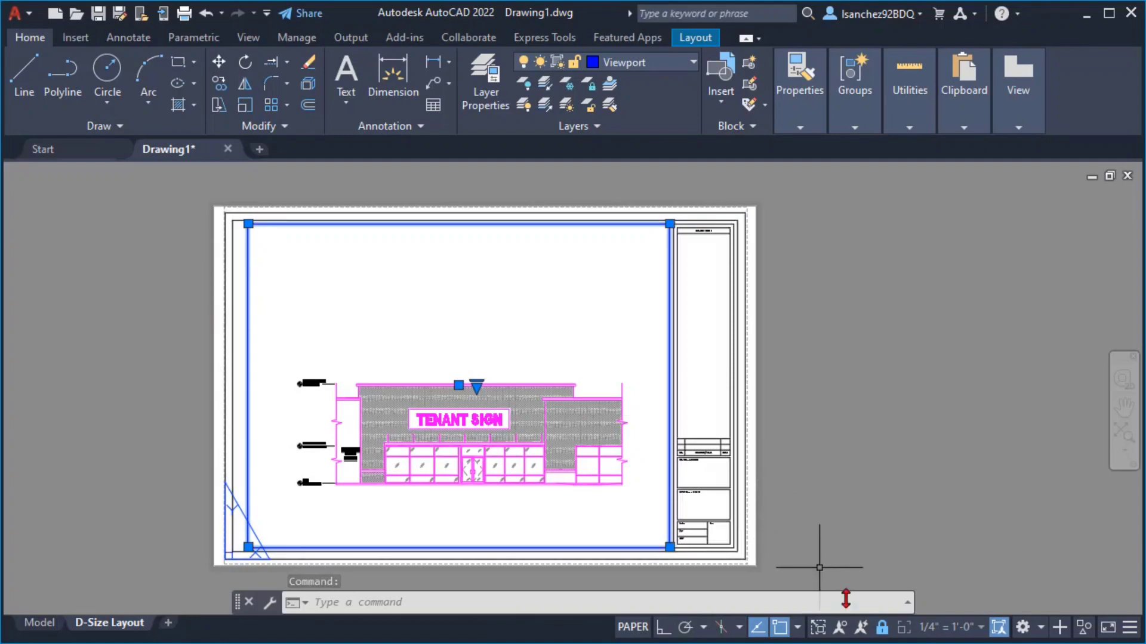
mouse_move(882, 627)
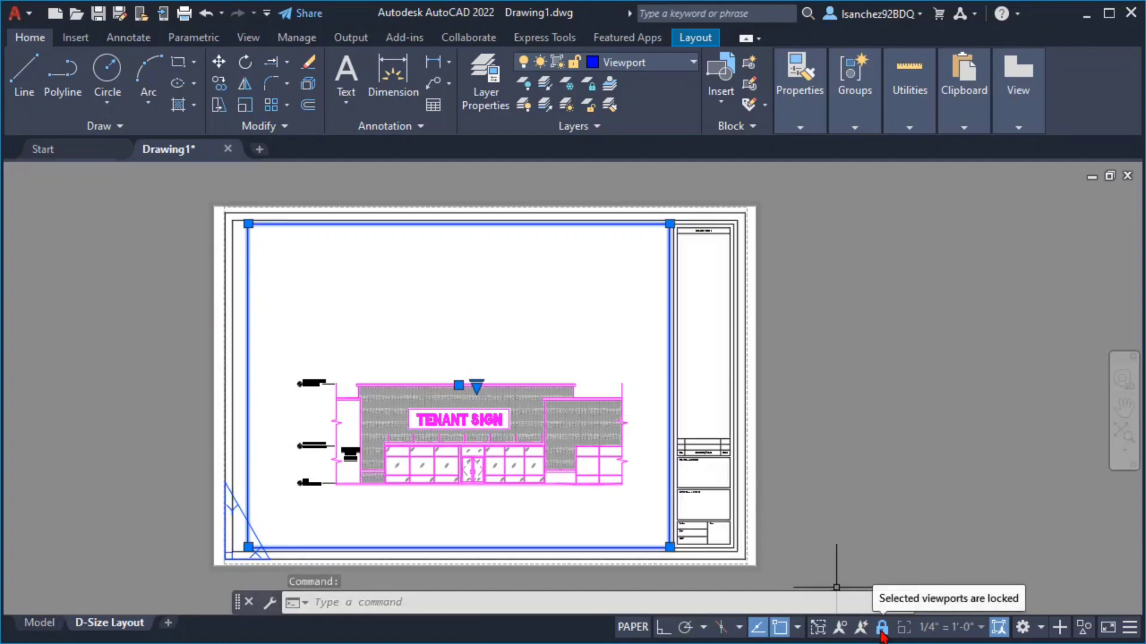
click(881, 627)
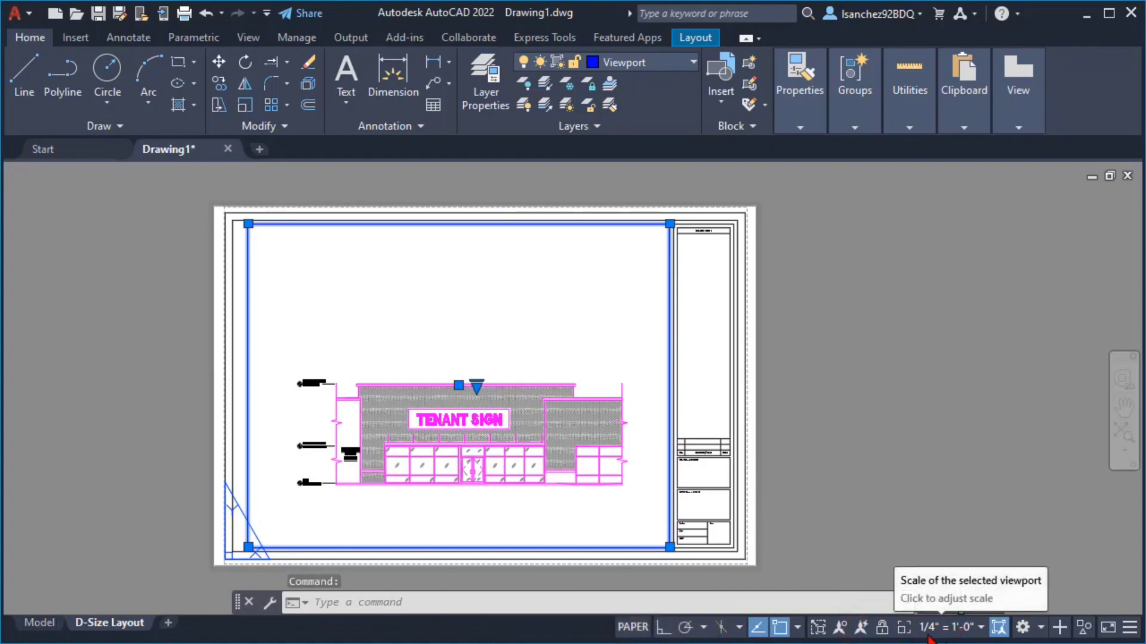
click(948, 627)
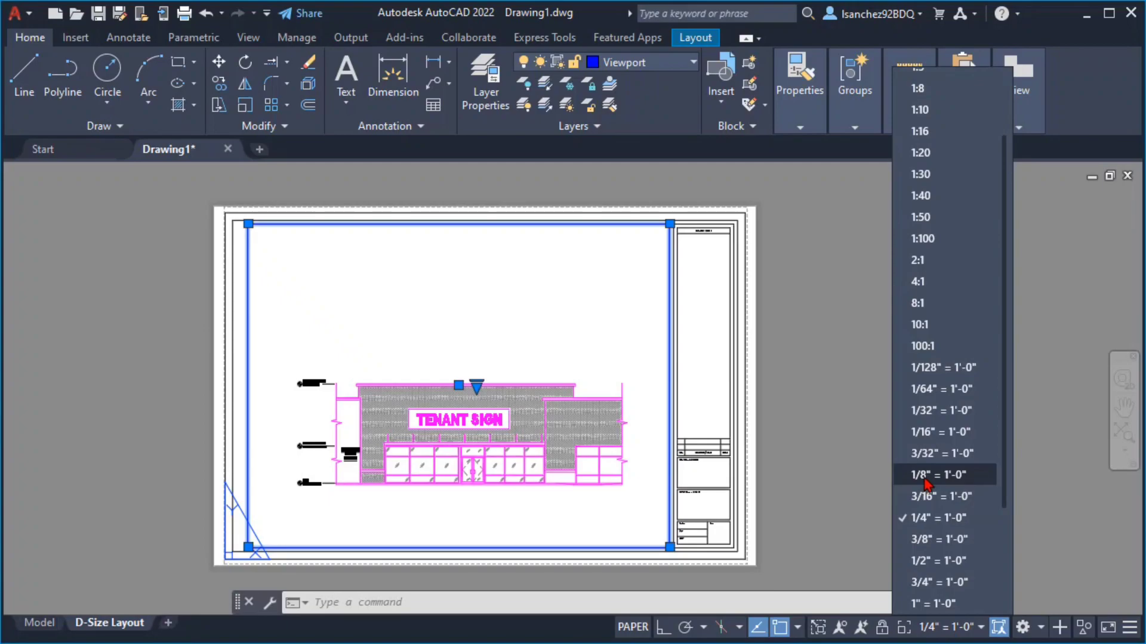
click(938, 473)
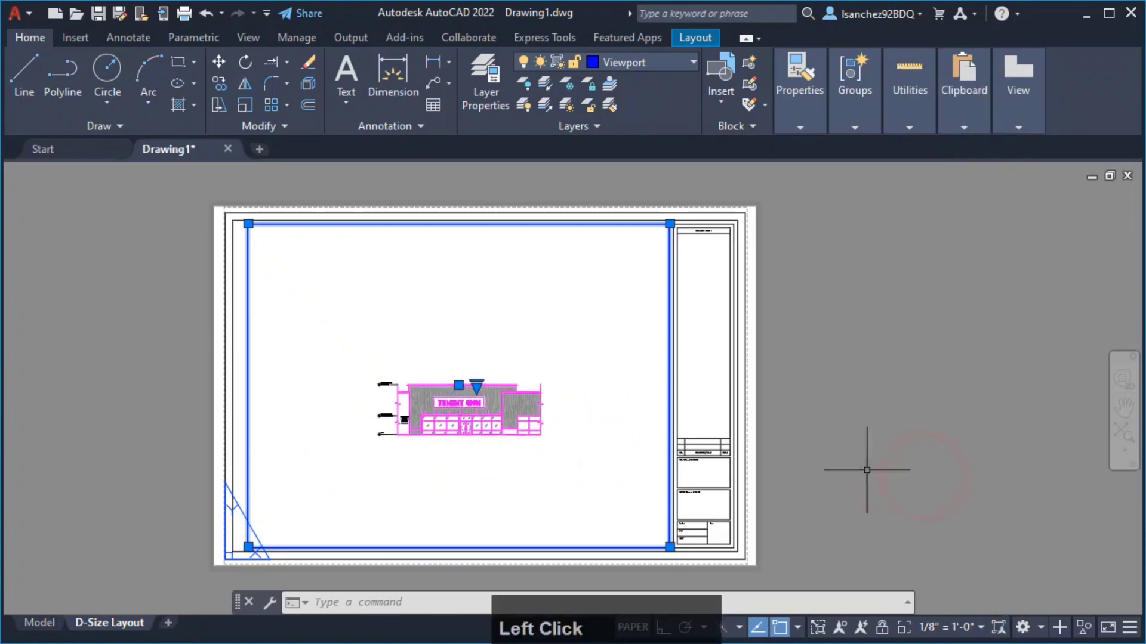
click(501, 439)
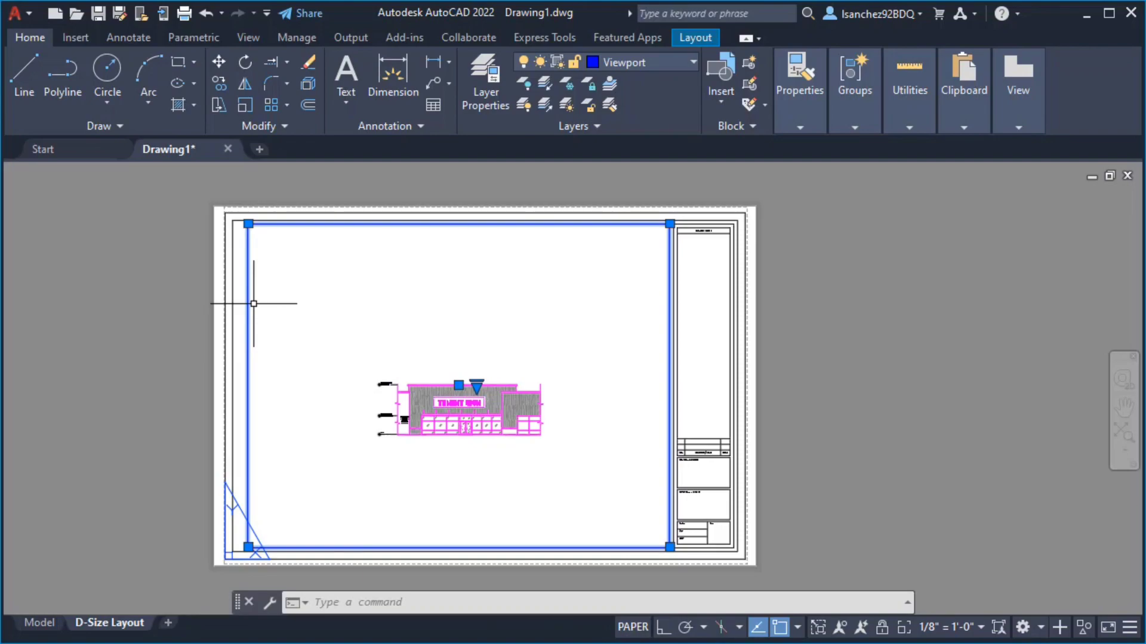
Erase the old viewport and draw a new one with MV inside the title block
key(Delete)
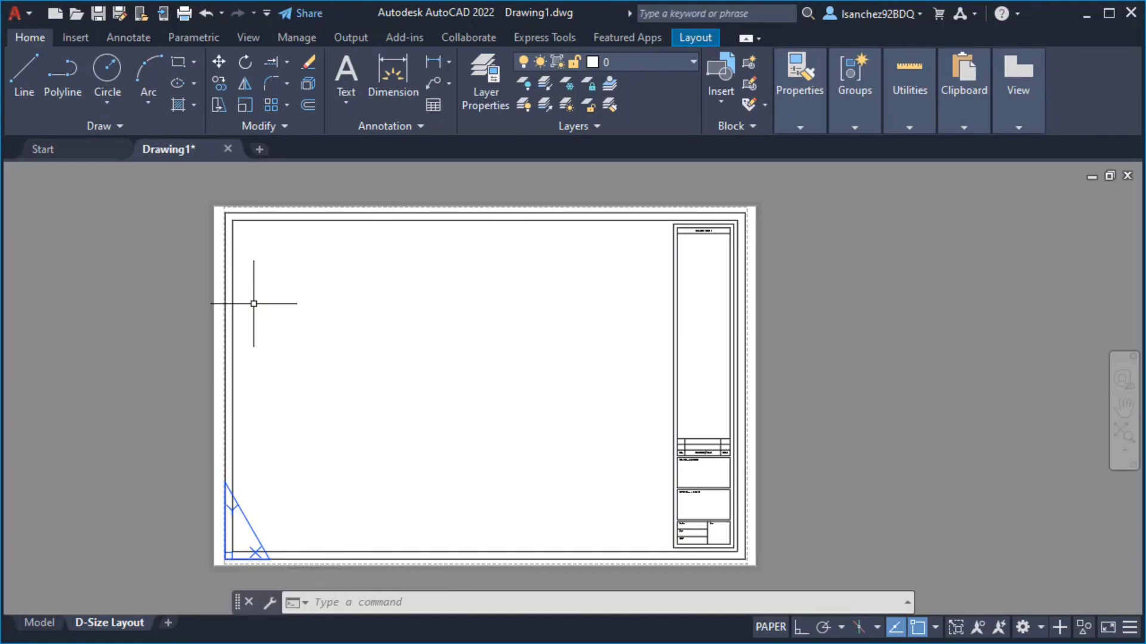
text(MV)
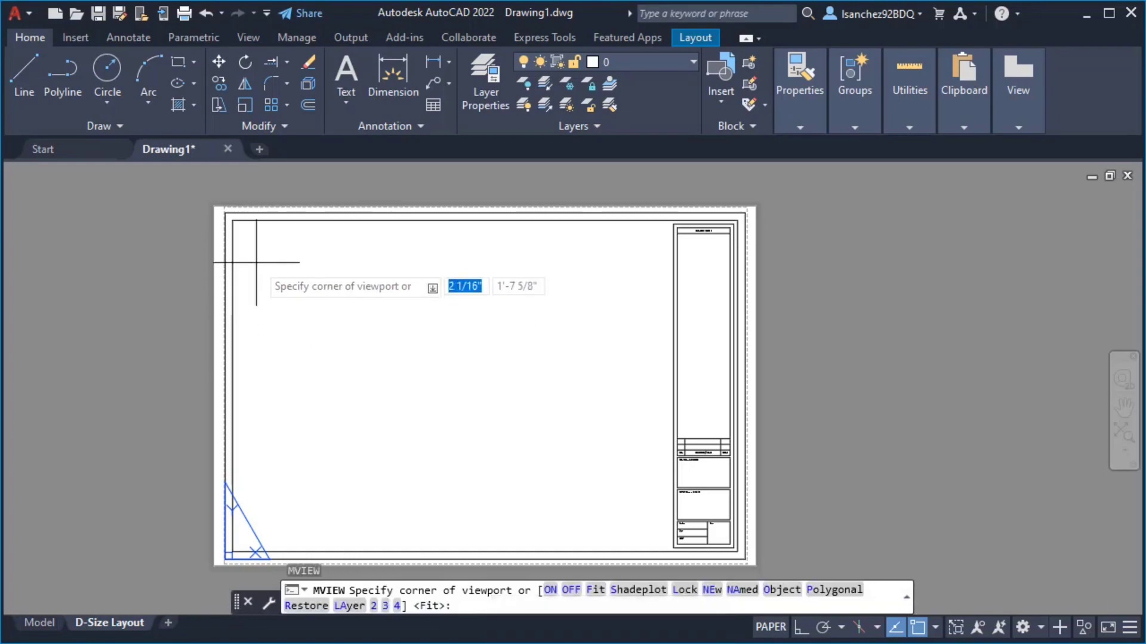
mouse_move(232, 223)
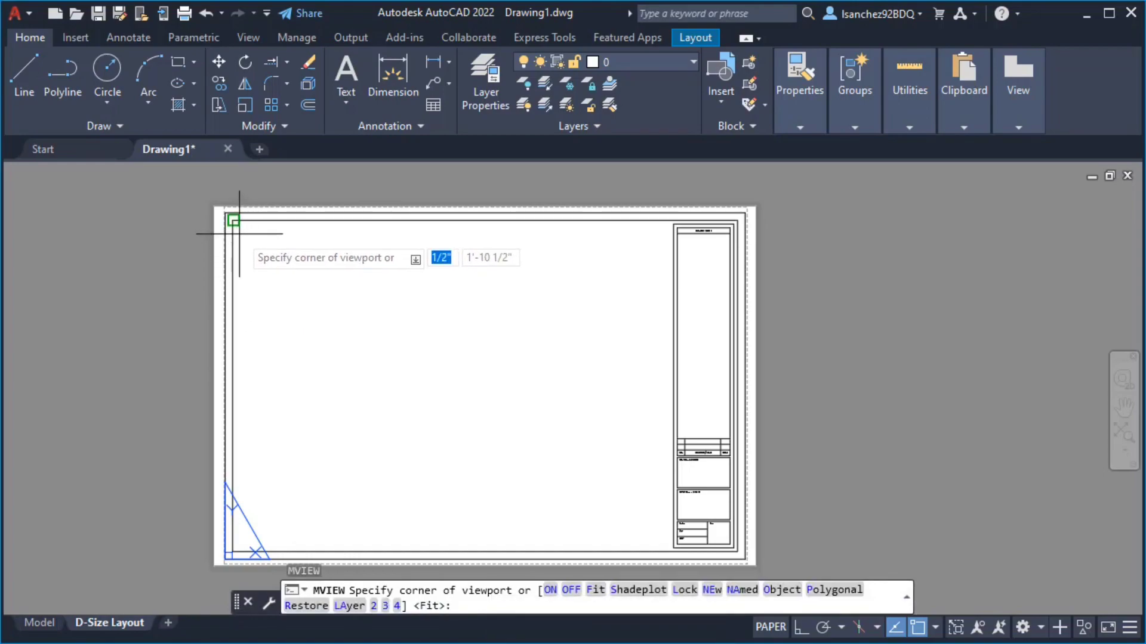
mouse_move(307, 508)
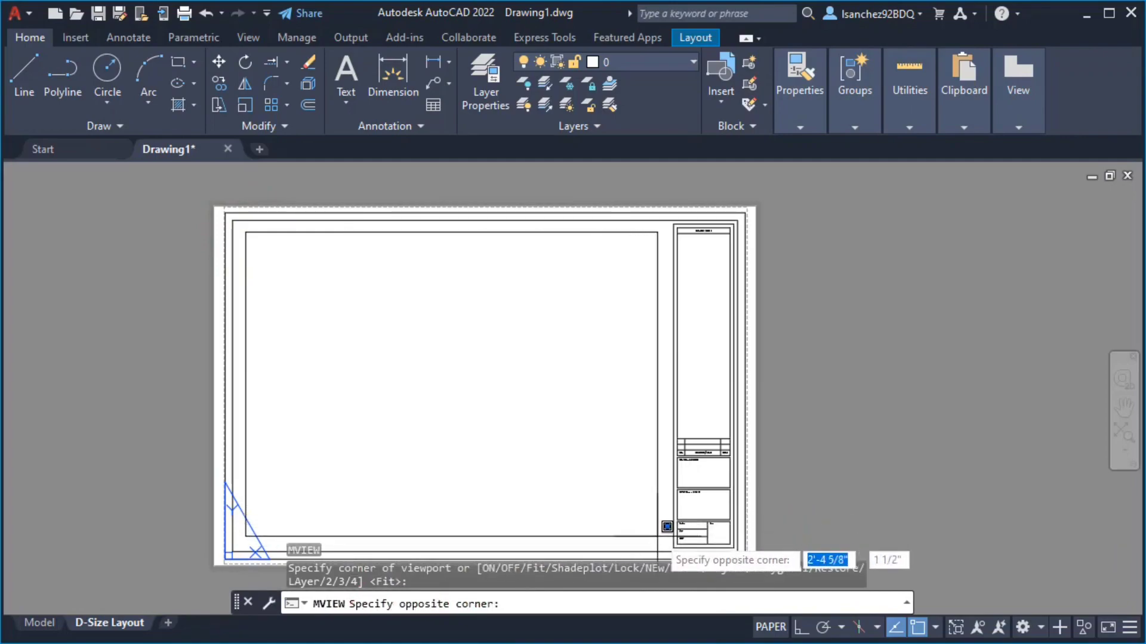
click(660, 527)
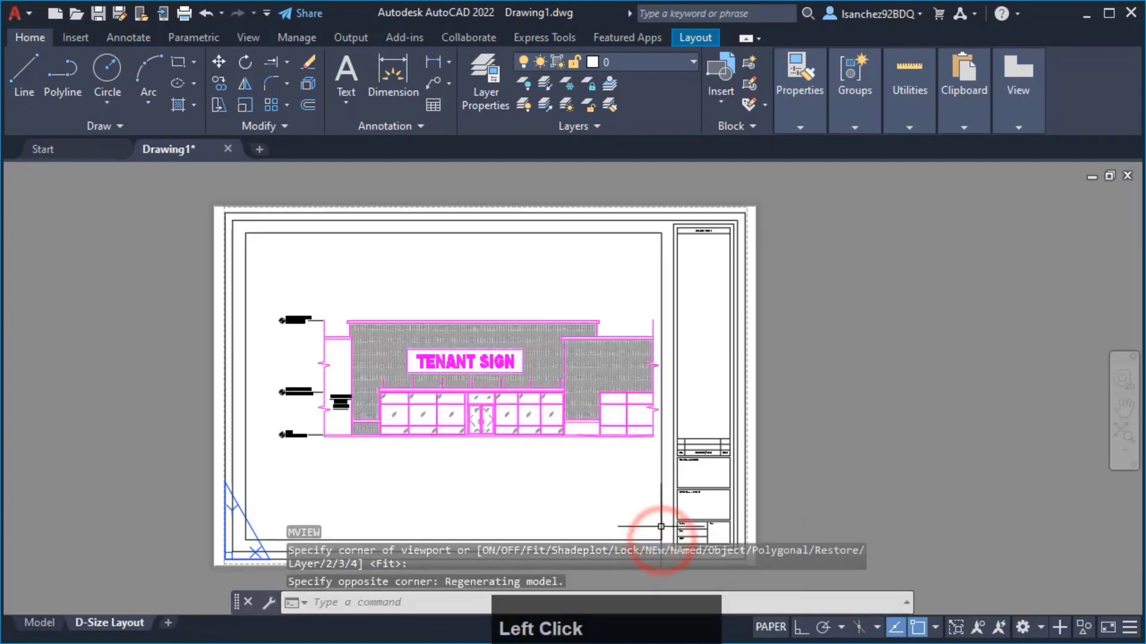
click(660, 527)
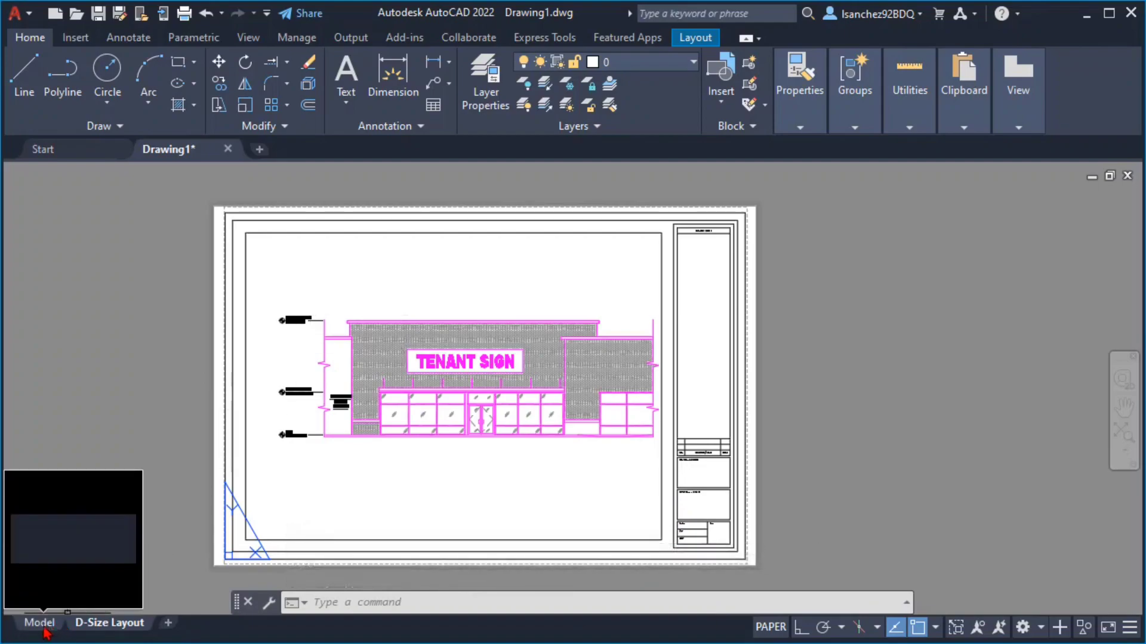
Select the new elevation viewport and apply the 1/4"=1'-0" viewport scale
click(110, 622)
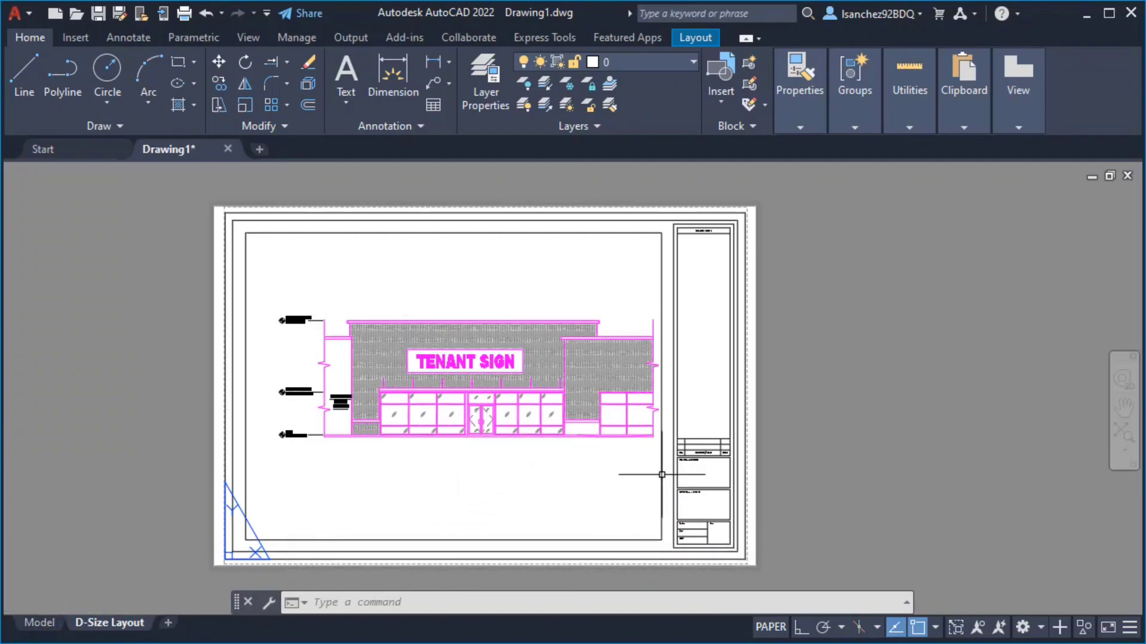
click(575, 392)
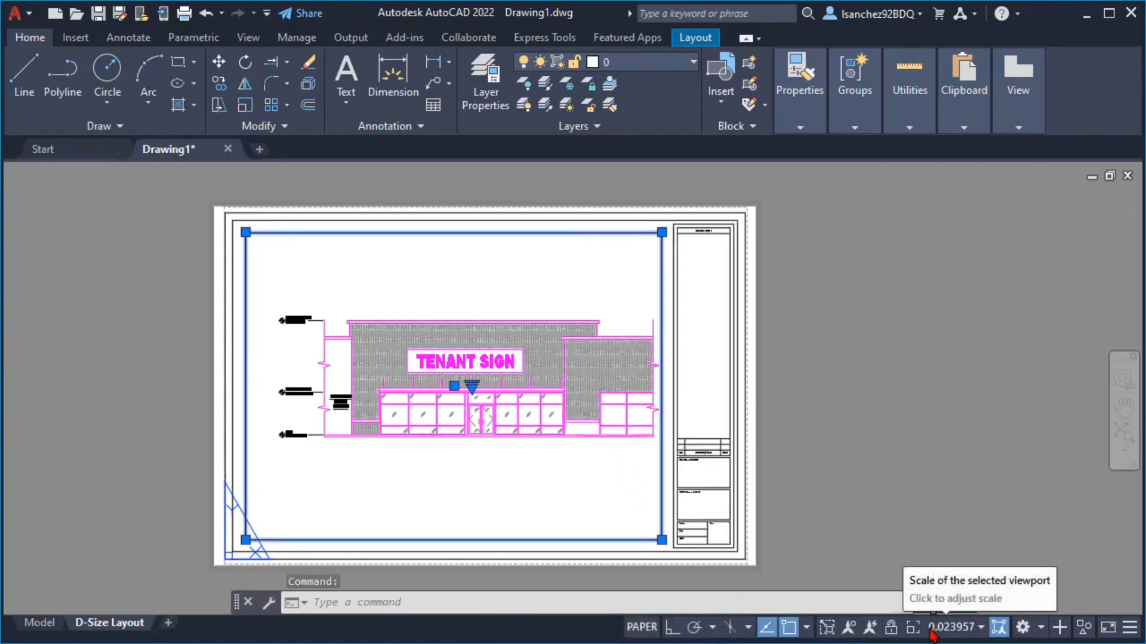
click(953, 627)
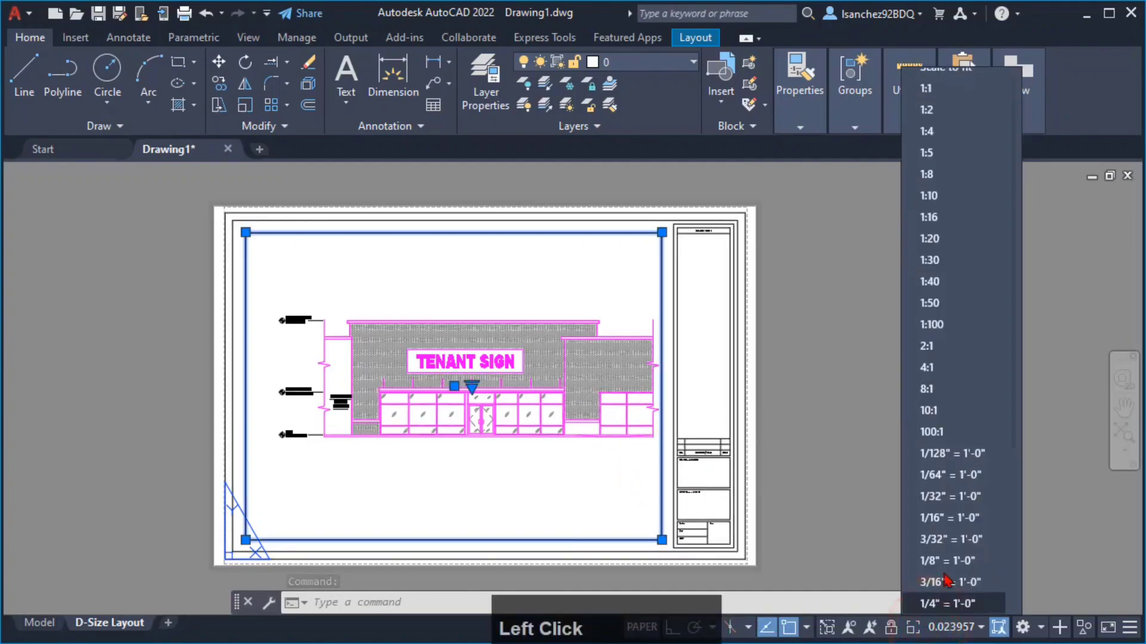
scroll(down, 3)
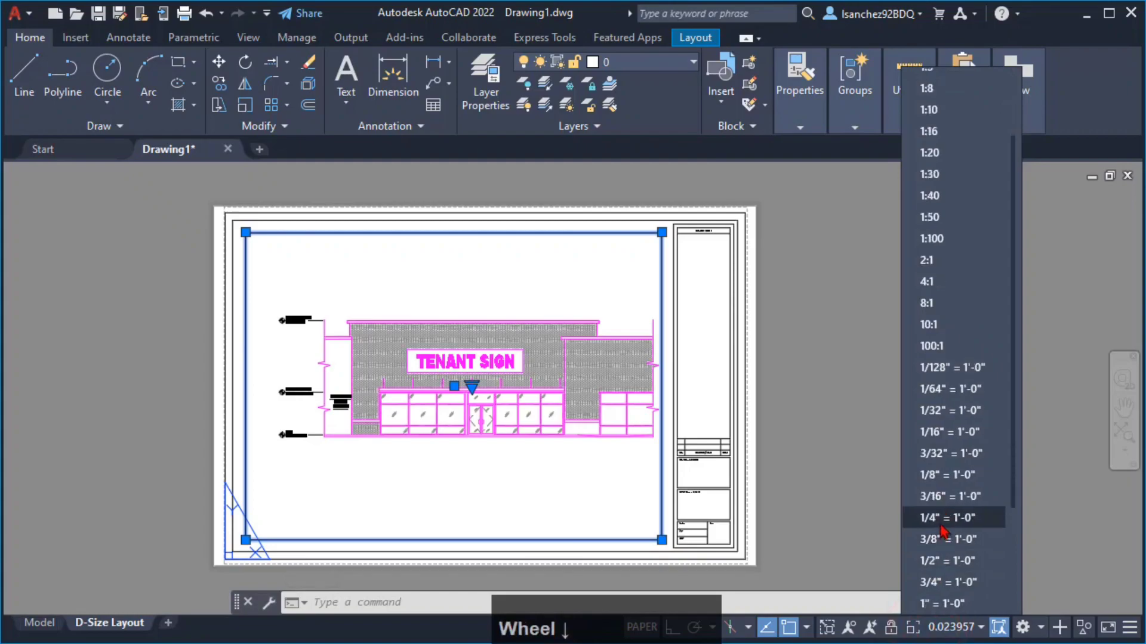
click(945, 517)
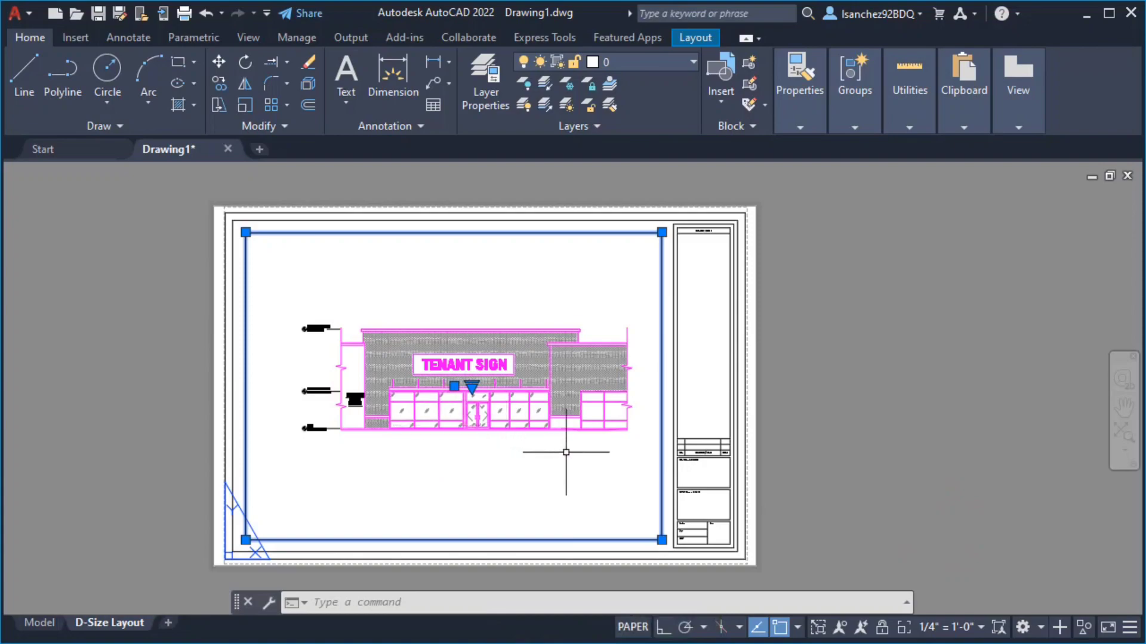
click(947, 628)
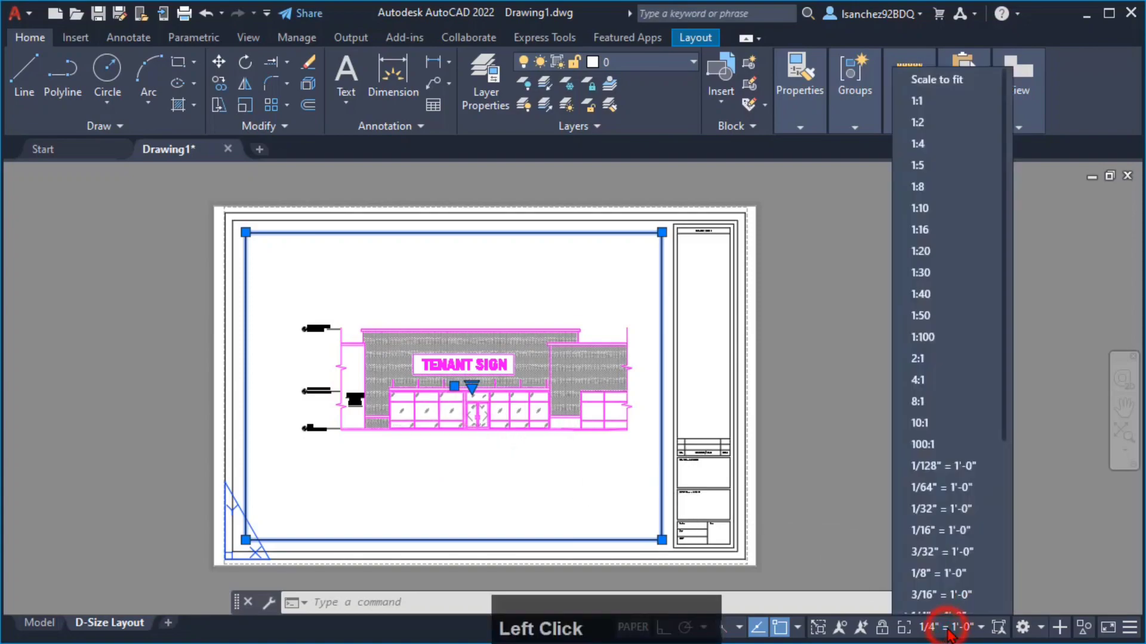
mouse_move(935, 443)
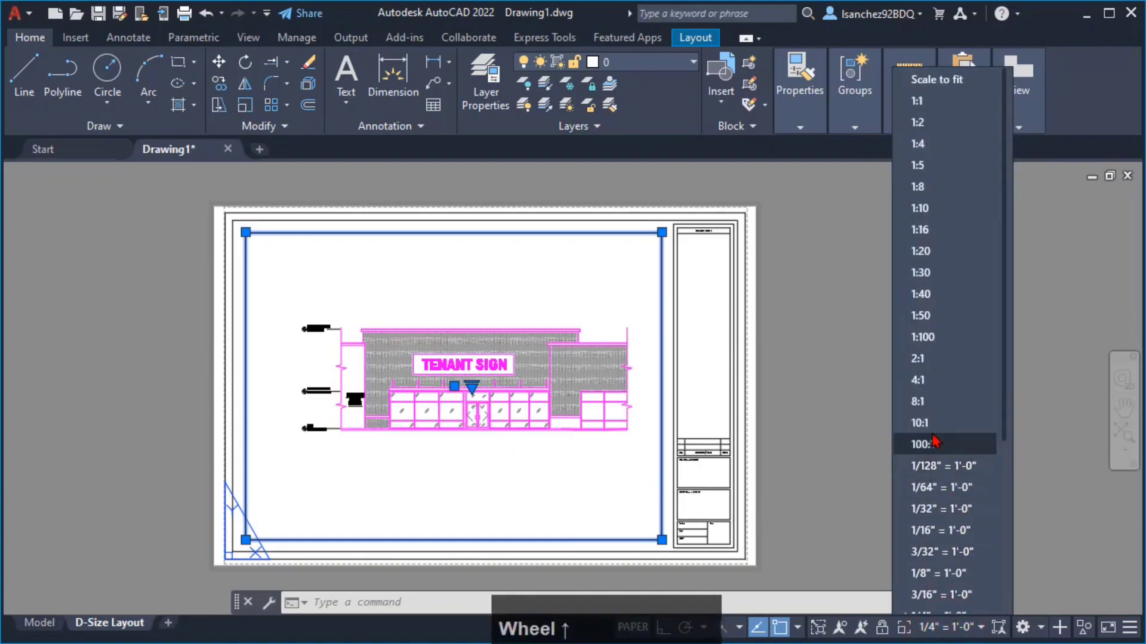
click(811, 494)
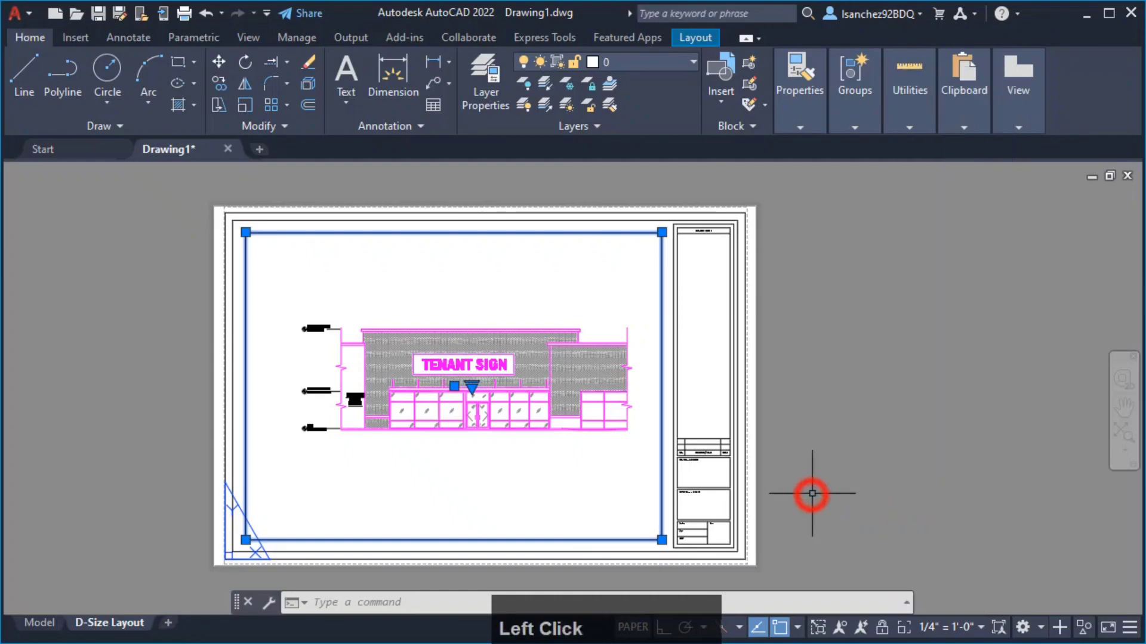
mouse_move(349, 453)
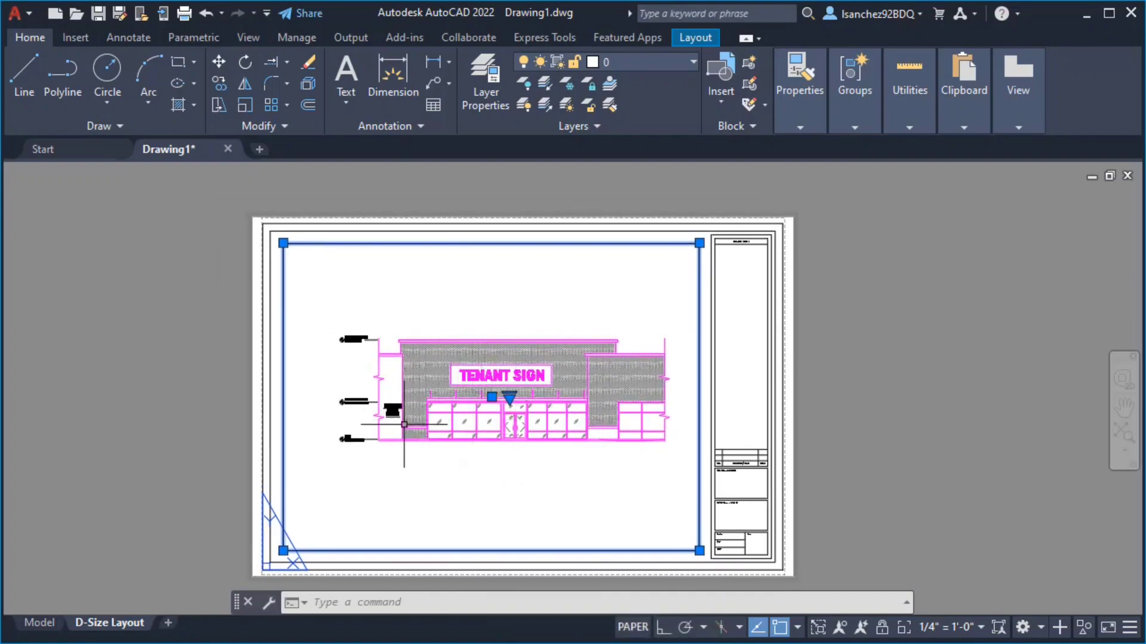
mouse_move(326, 473)
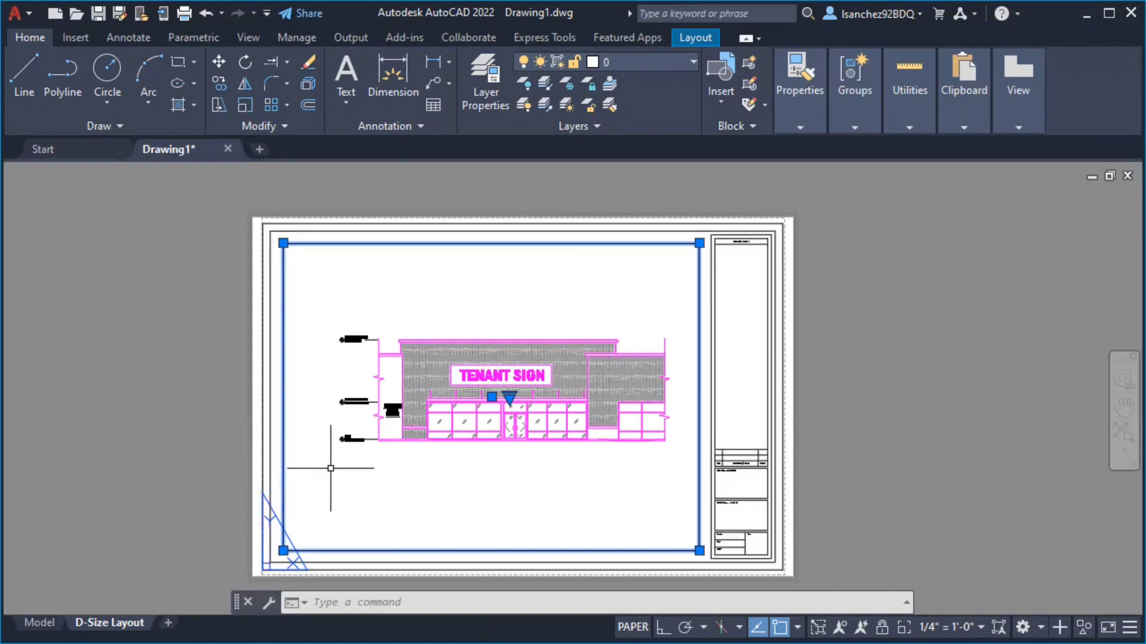
mouse_move(355, 469)
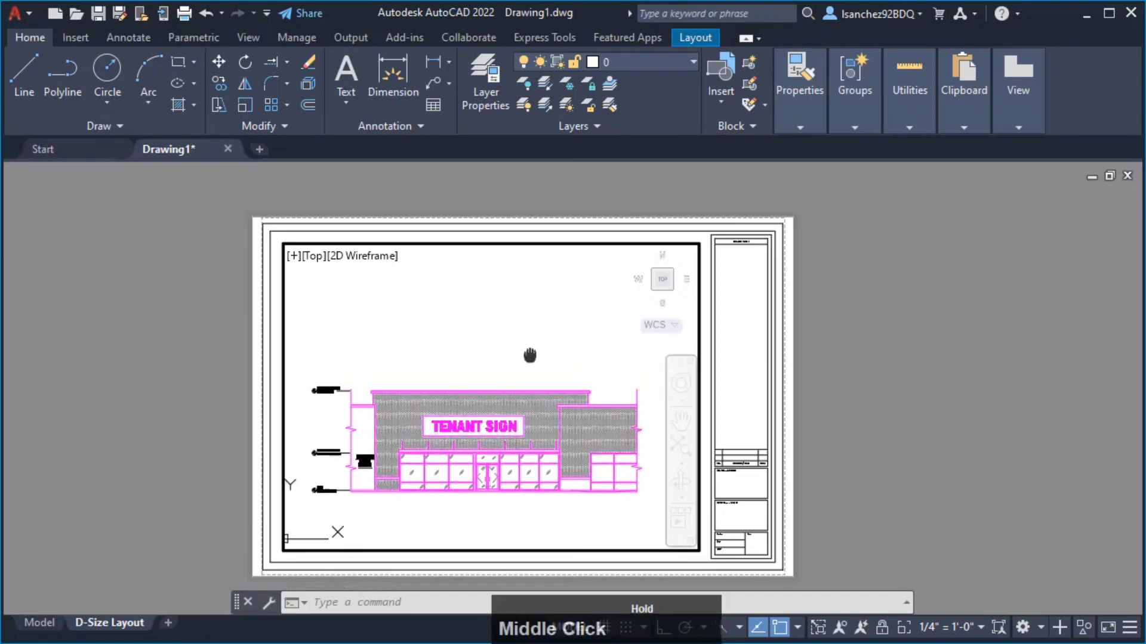
Pan the storefront elevation lower inside the viewport
drag(530, 355, 534, 359)
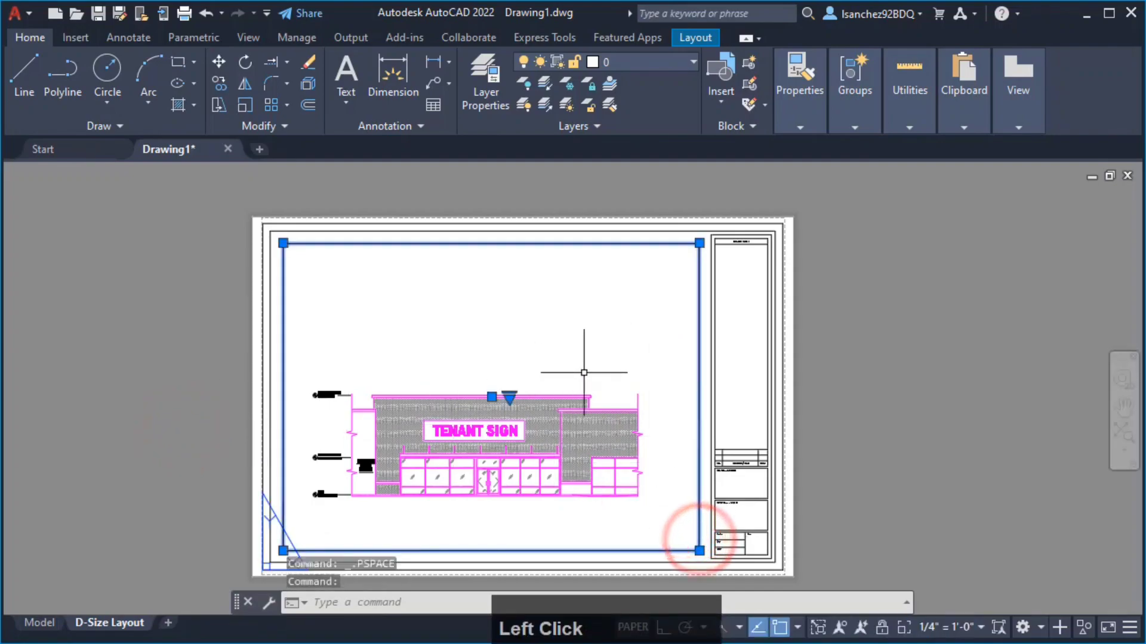
mouse_move(943, 627)
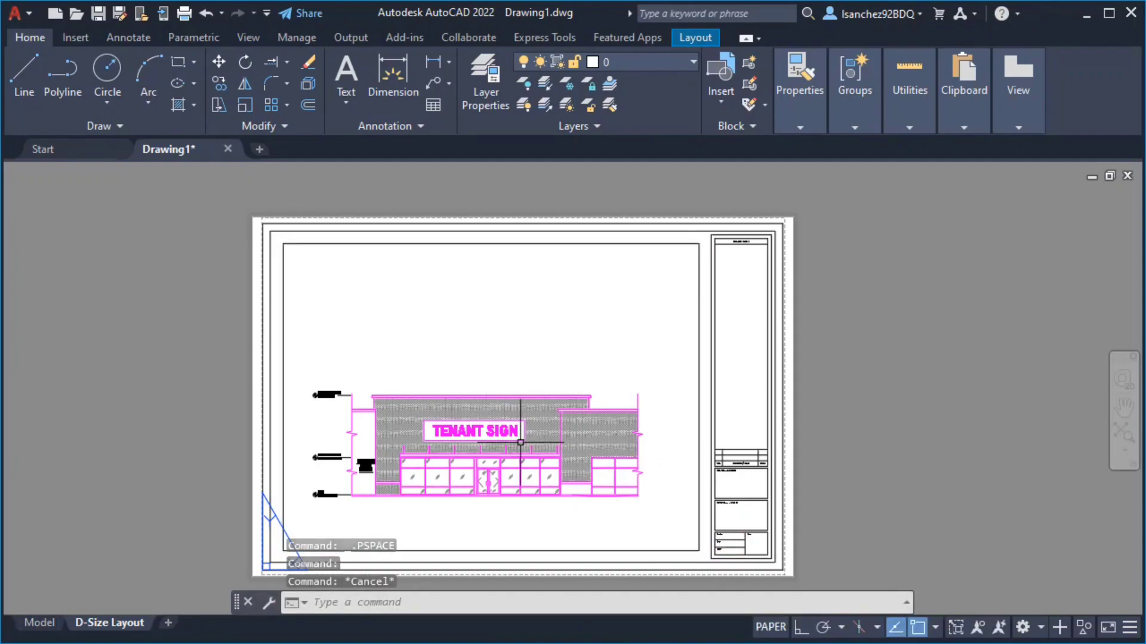
mouse_move(658, 583)
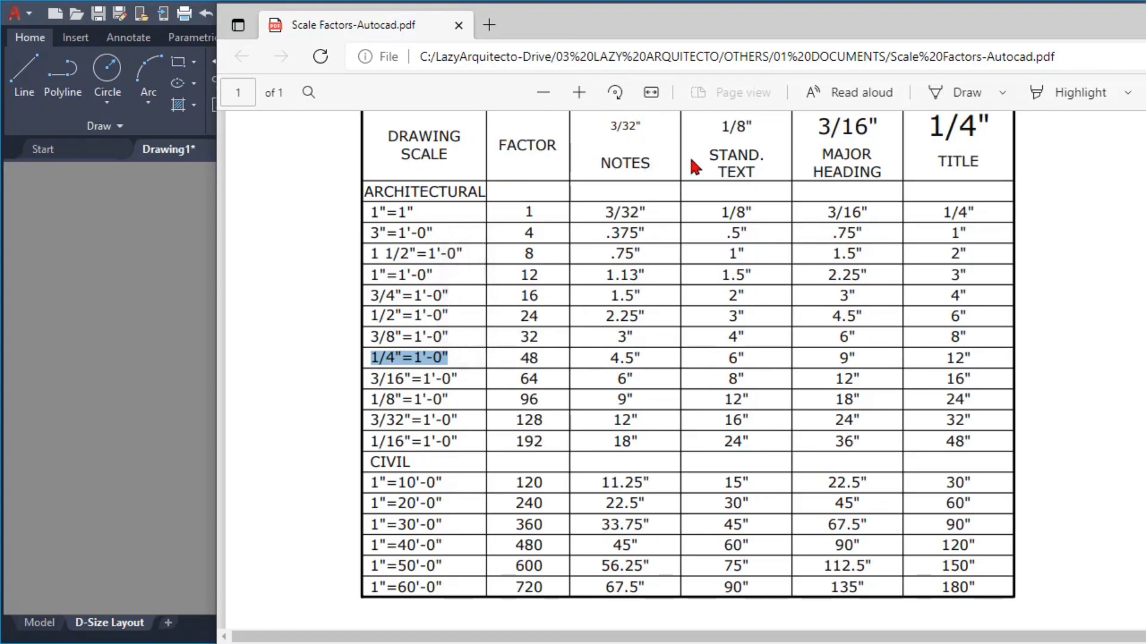
mouse_move(735, 176)
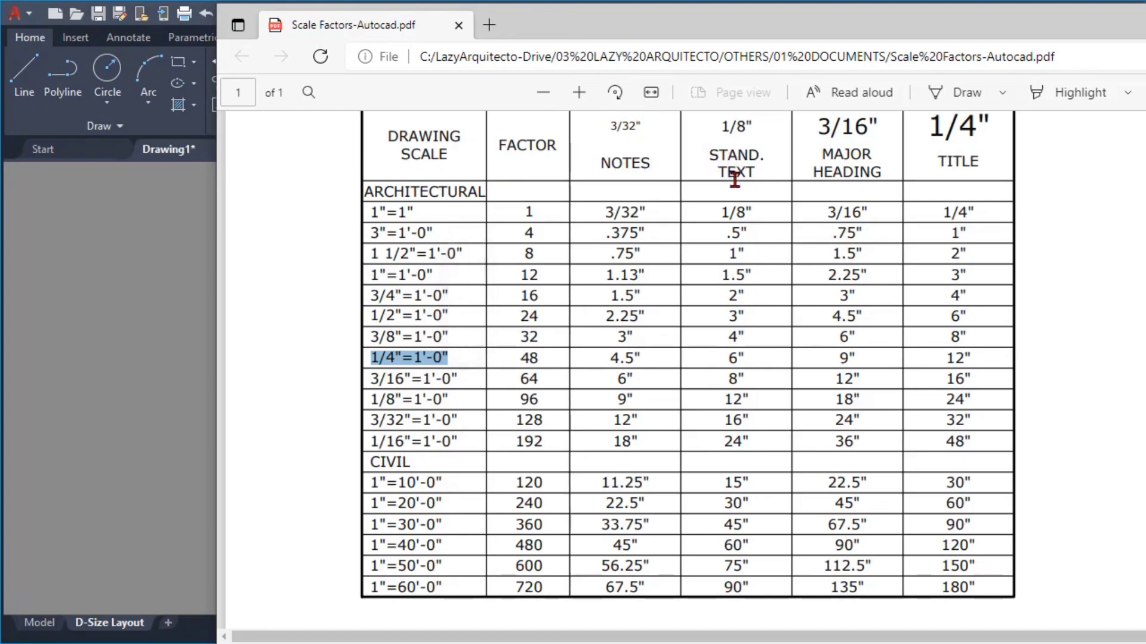
mouse_move(735, 280)
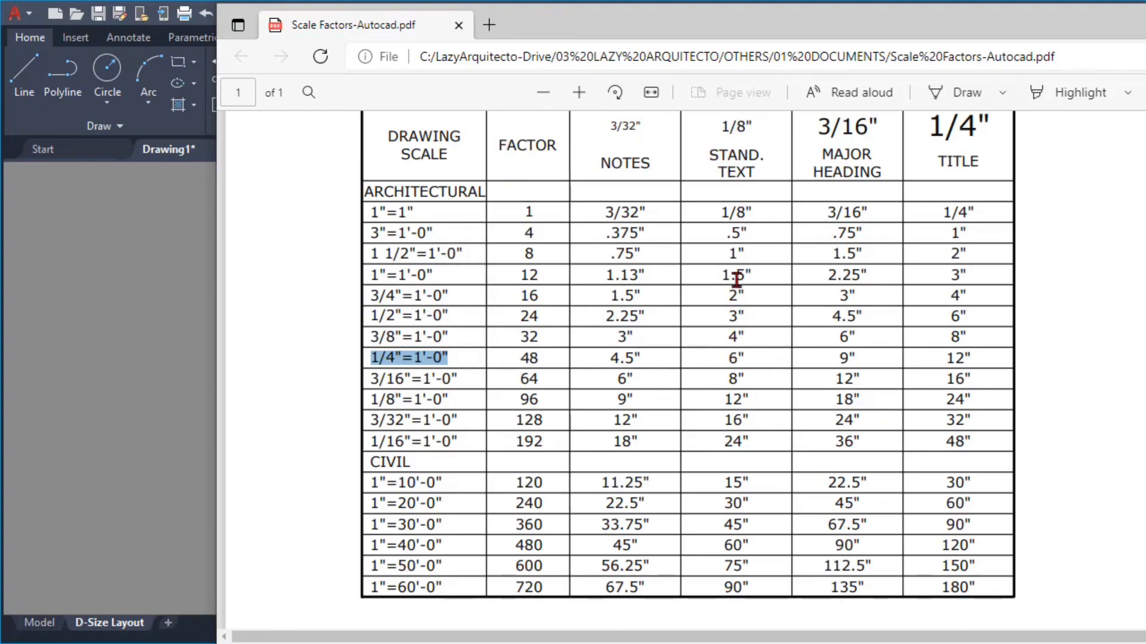
Clear the row highlight and select the 6" standard text height in the chart
click(730, 359)
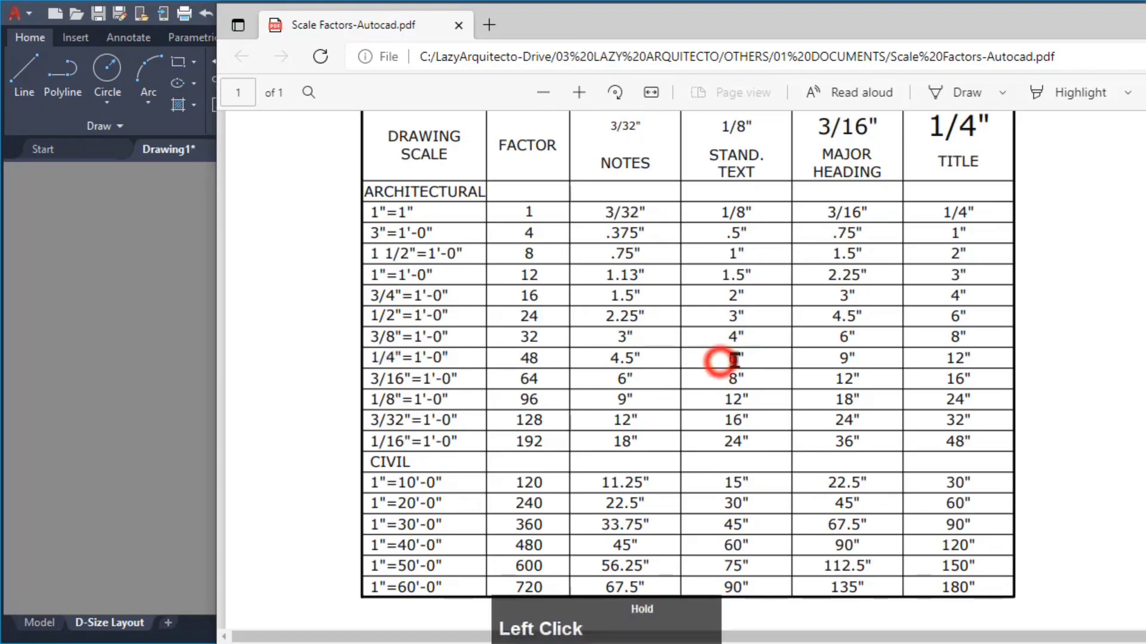
double_click(735, 358)
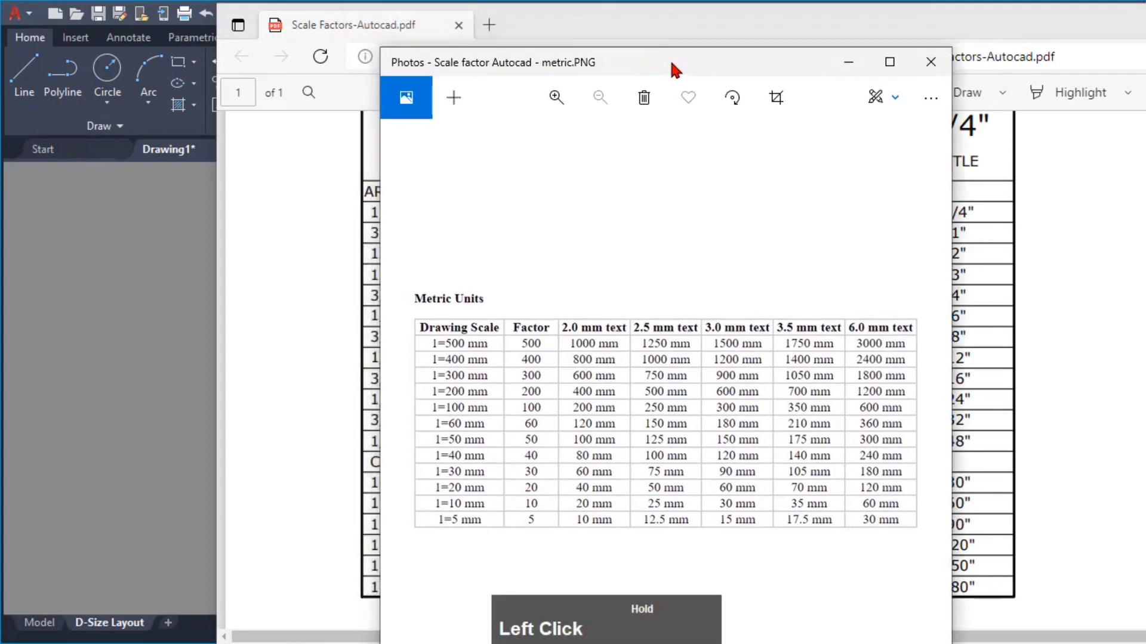
Close the metric chart image and return to the AutoCAD drawing
click(931, 63)
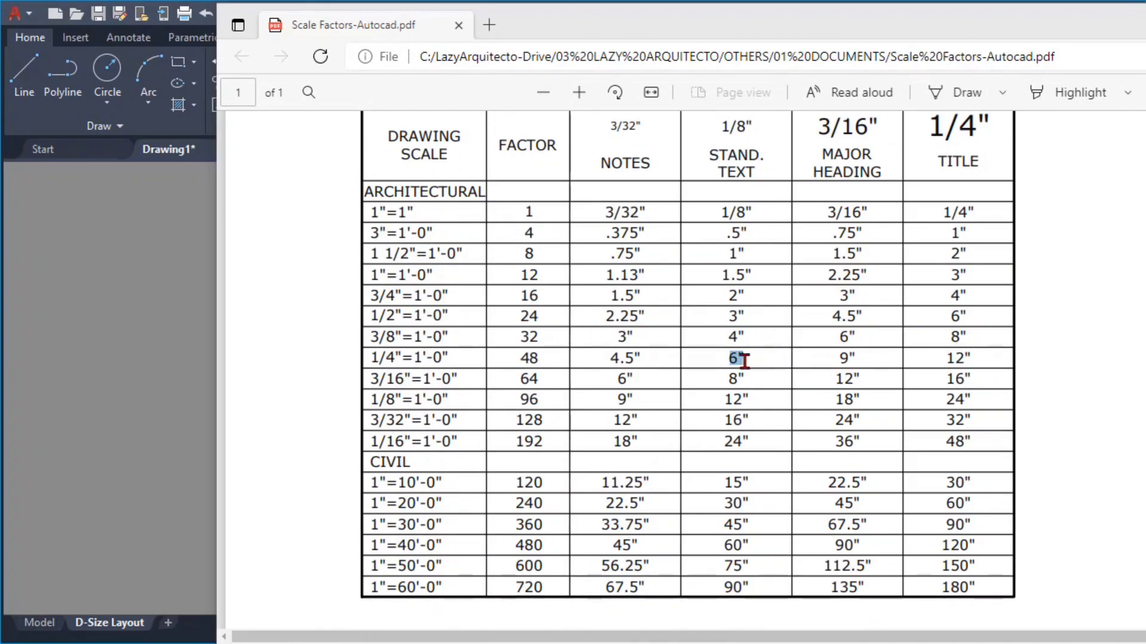
click(371, 365)
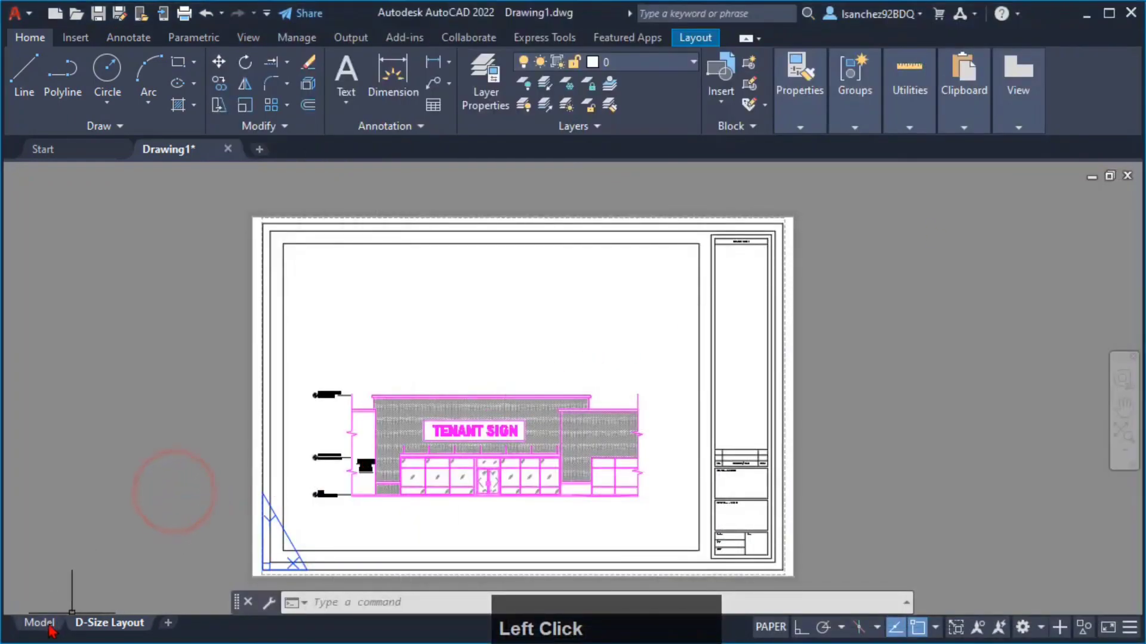
In model space, select the EXISTING RAMP text and call up Properties with PR
click(39, 622)
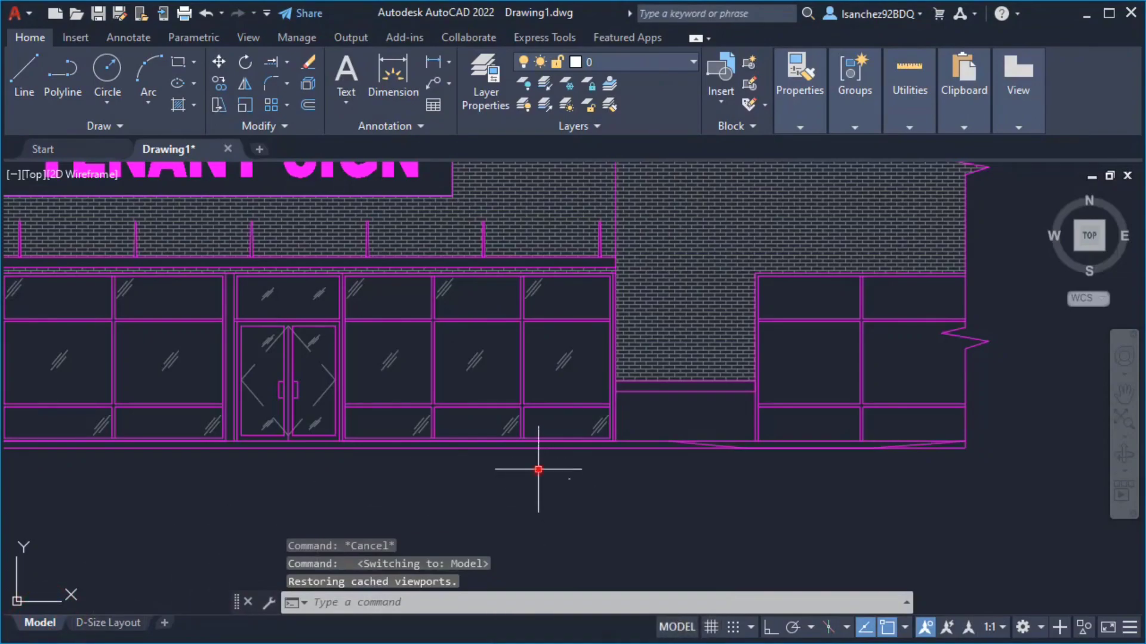
click(538, 471)
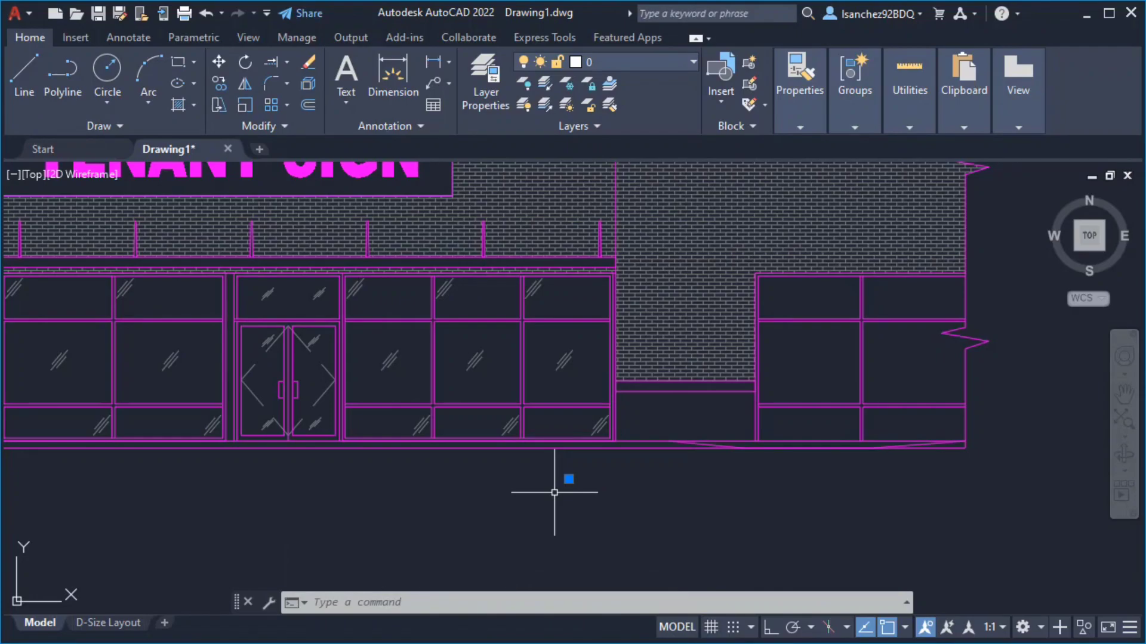
text(P)
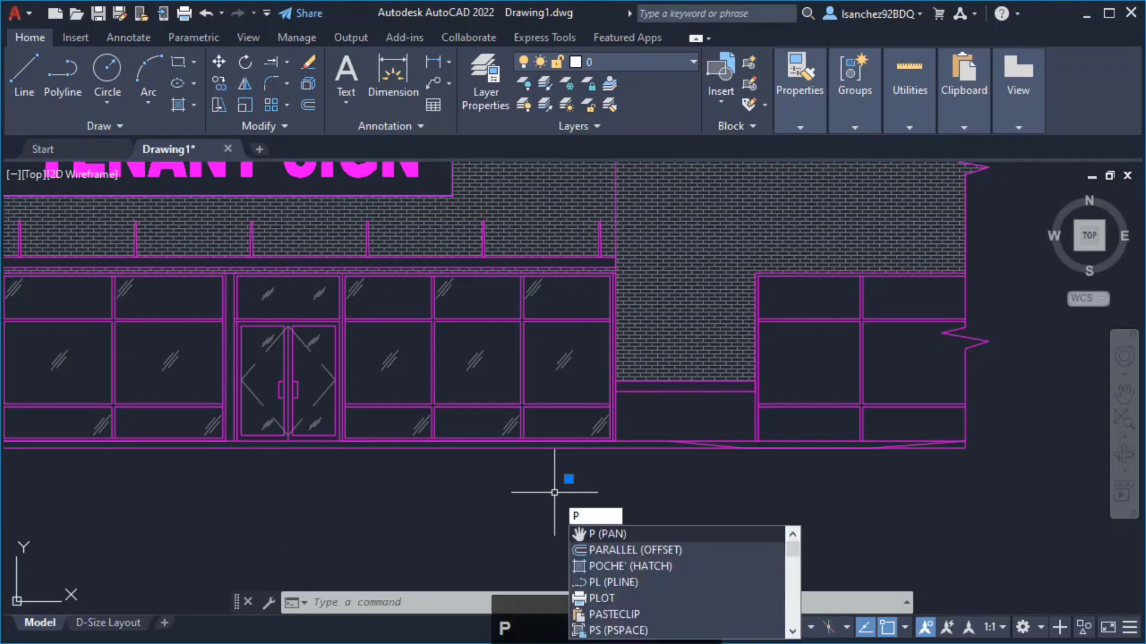
text(R)
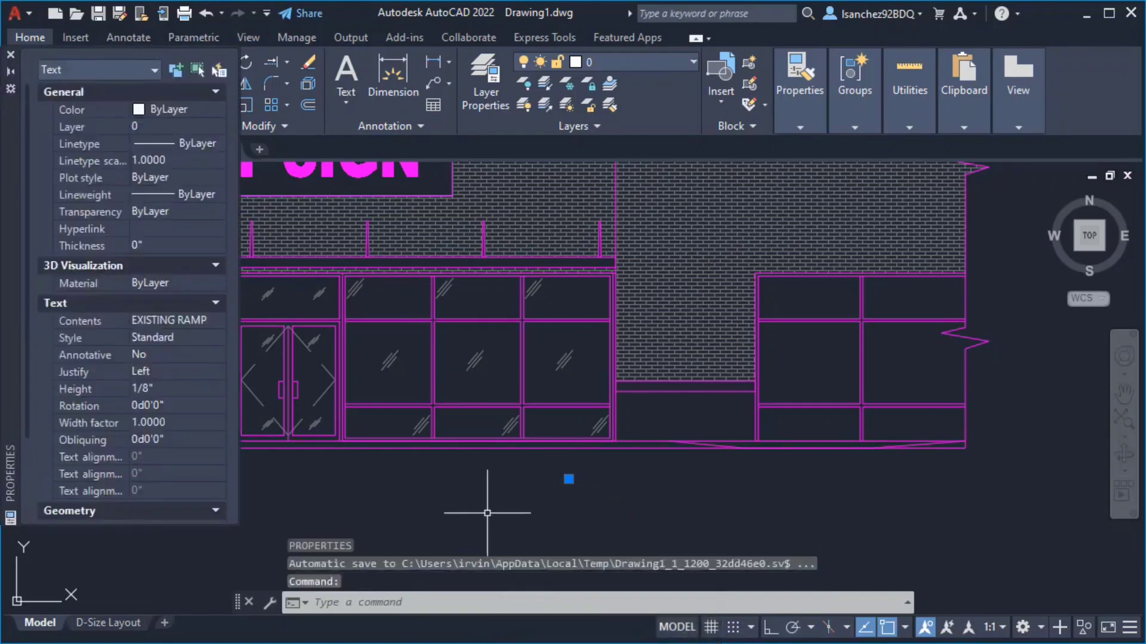
mouse_move(583, 488)
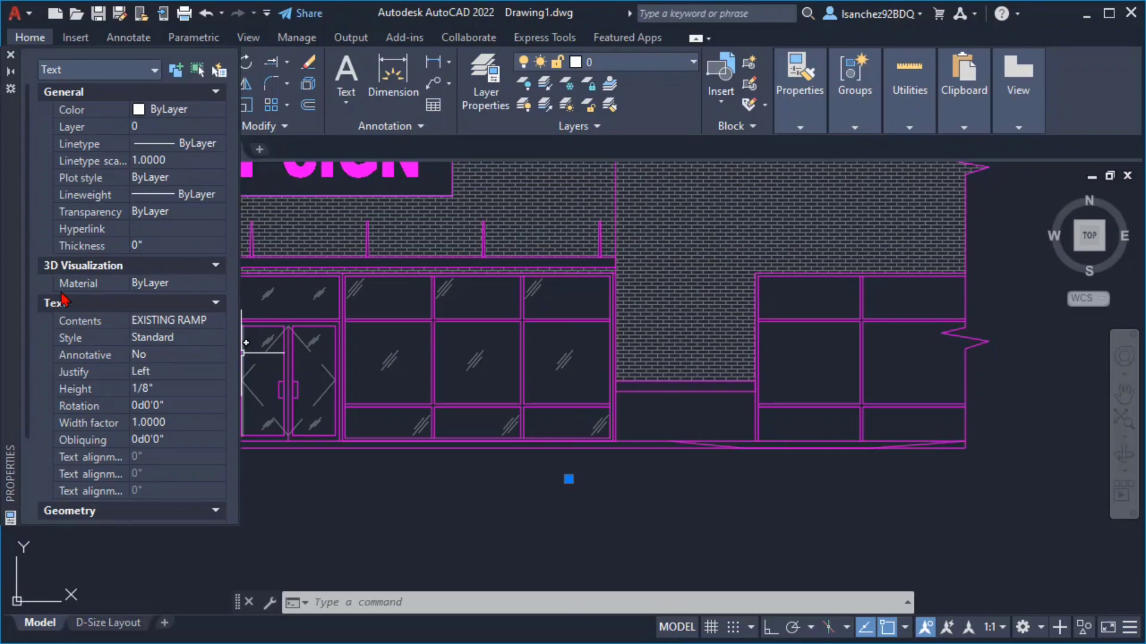
mouse_move(303, 374)
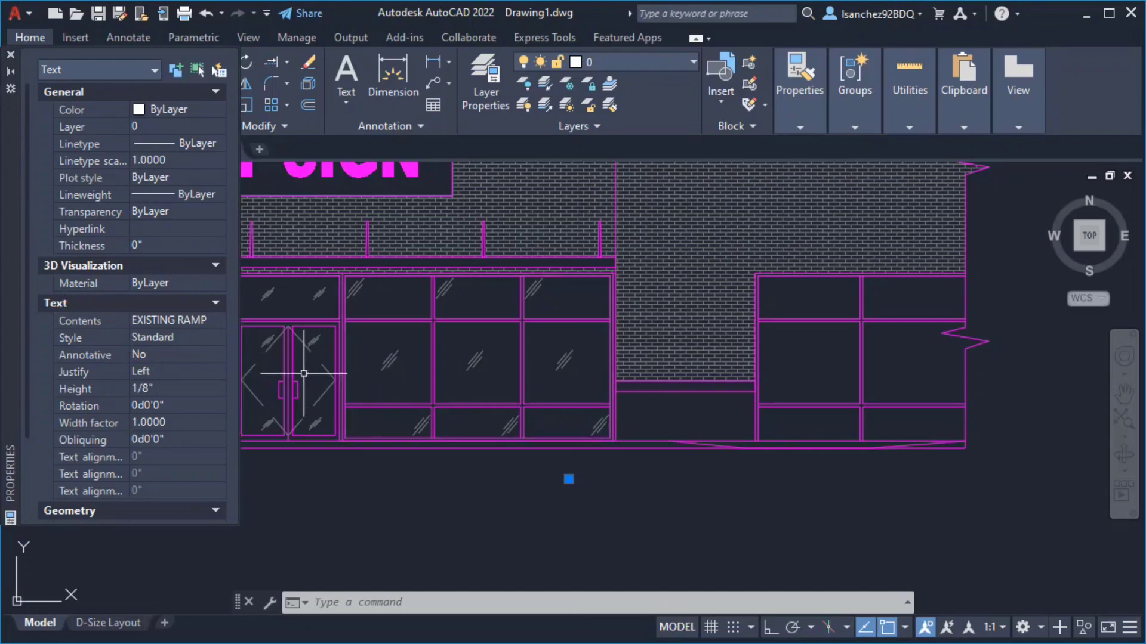
Set the EXISTING RAMP text Height to 6" in the Properties palette
scroll(down, 3)
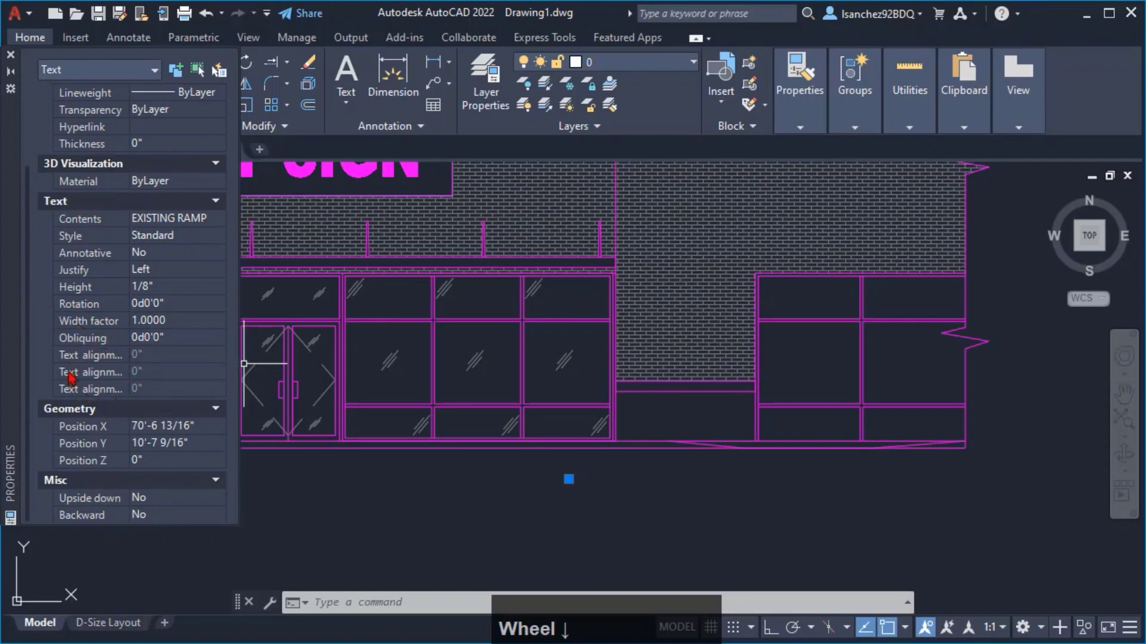
mouse_move(75, 286)
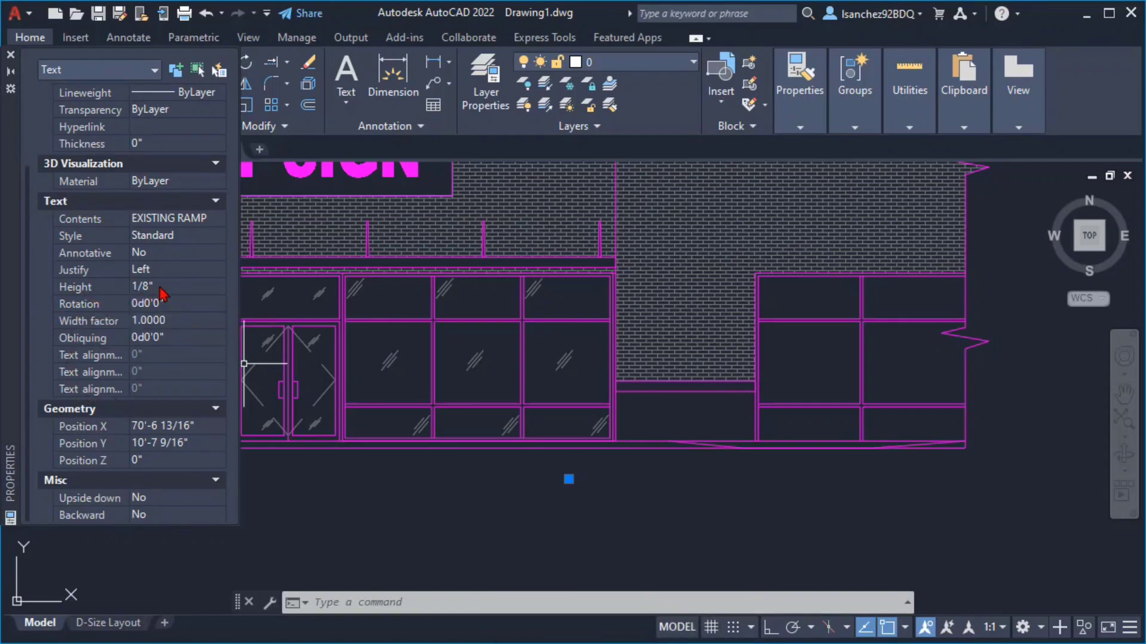
click(169, 286)
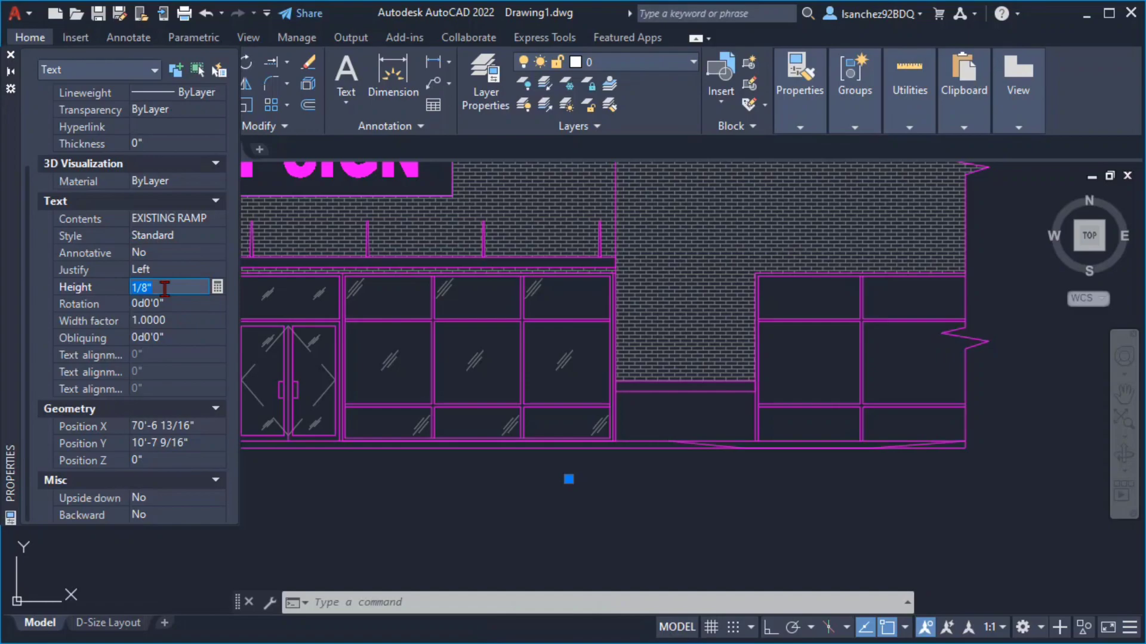
text(6")
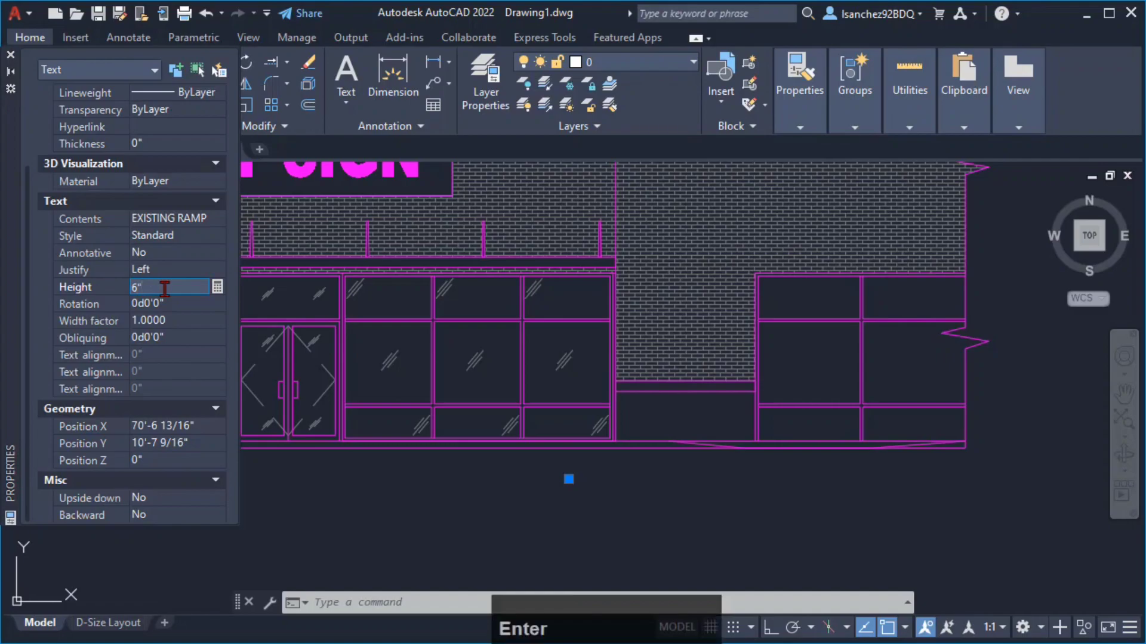
key(Enter)
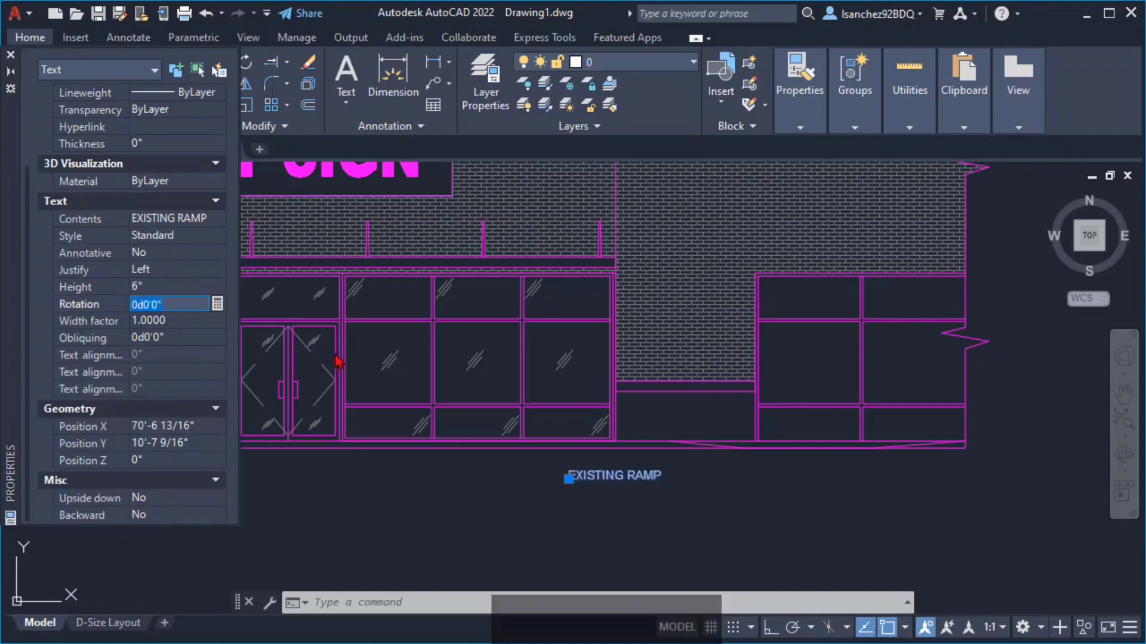